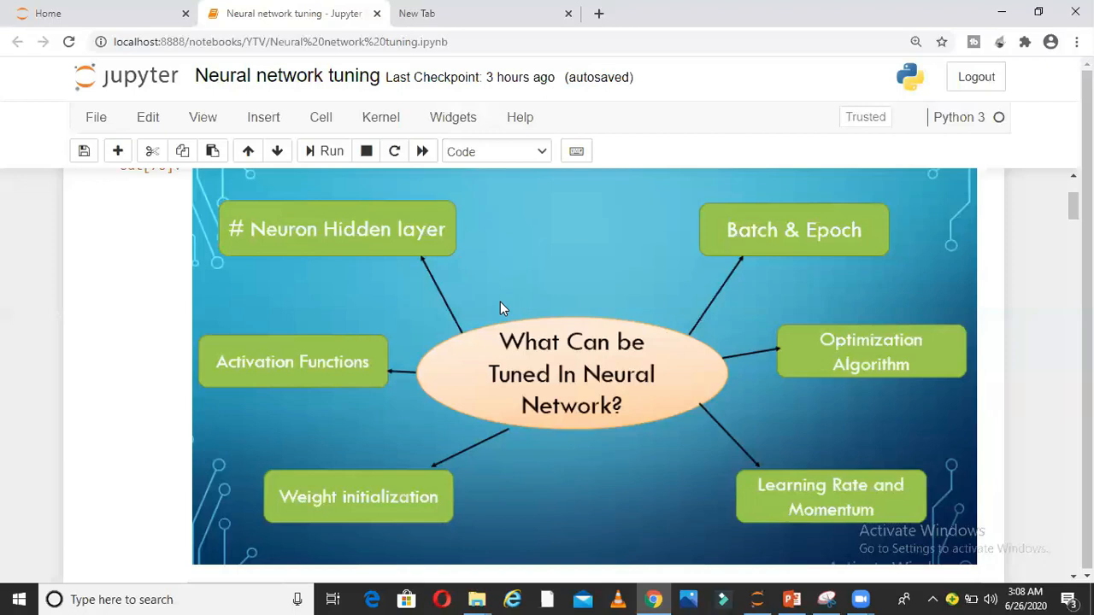
pyautogui.moveTo(492, 308)
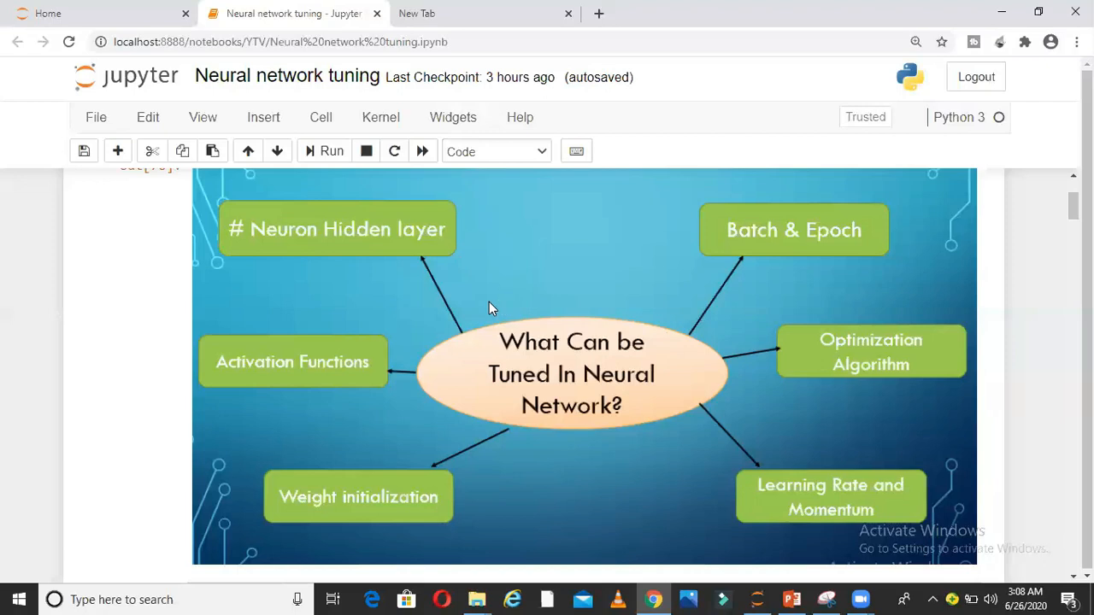
pyautogui.moveTo(562, 430)
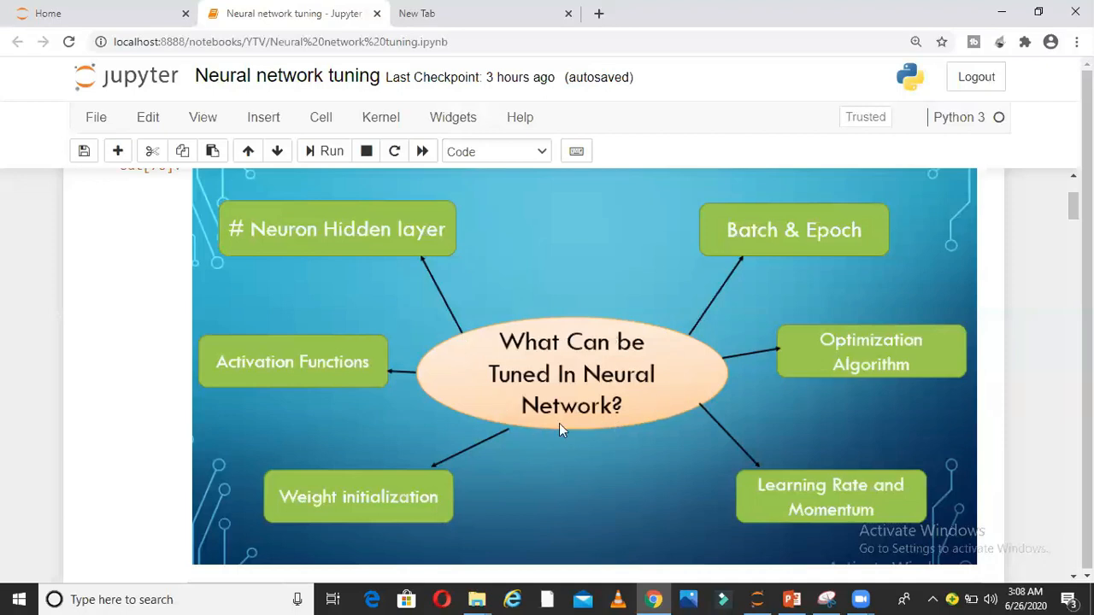
pyautogui.moveTo(741, 248)
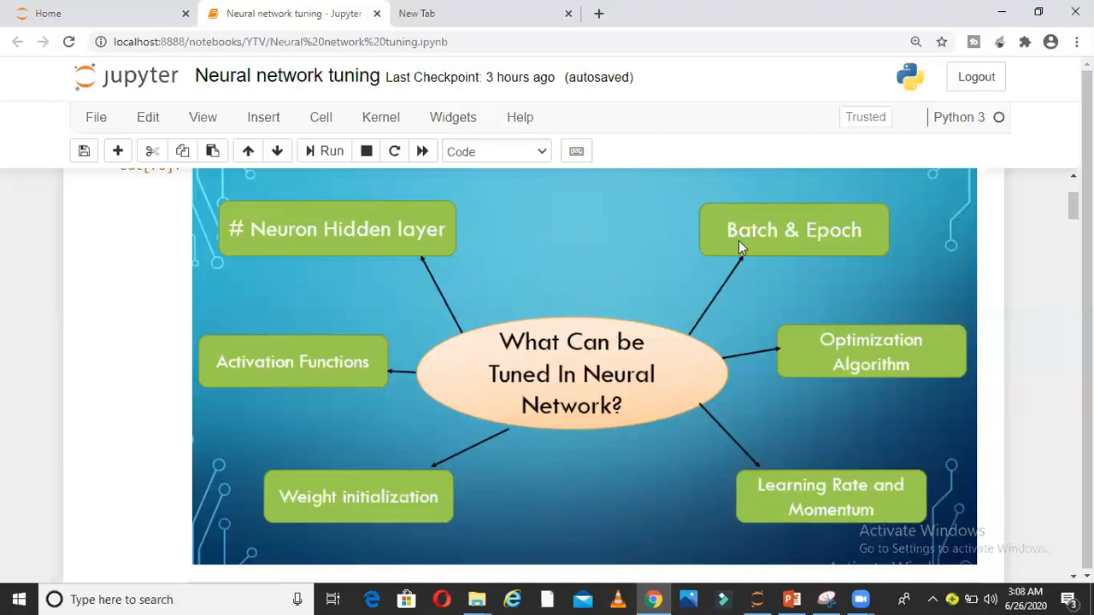
pyautogui.moveTo(842, 248)
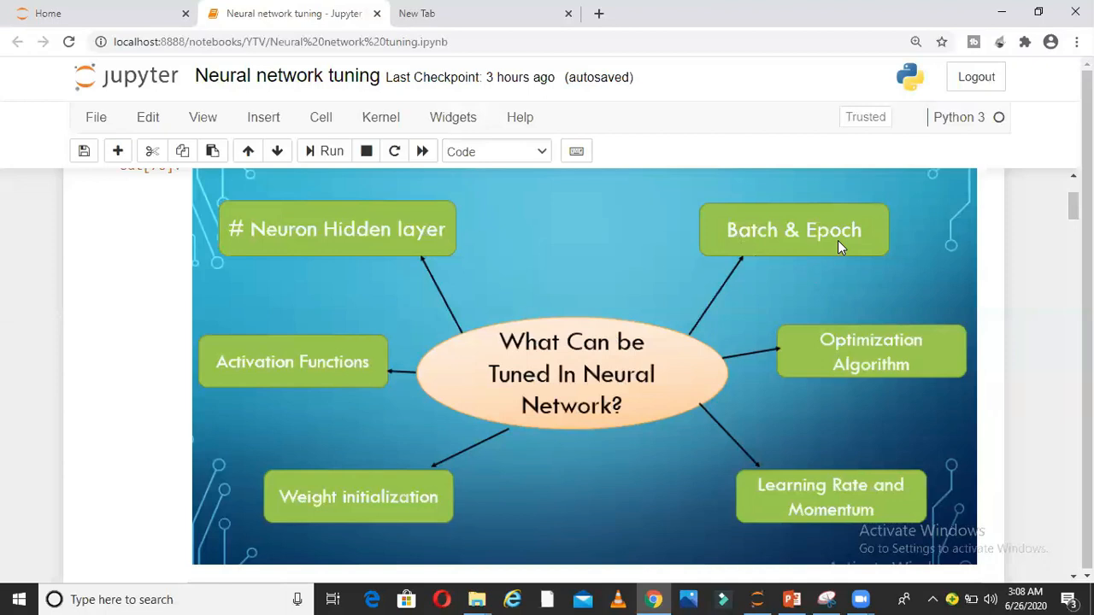
pyautogui.moveTo(826, 335)
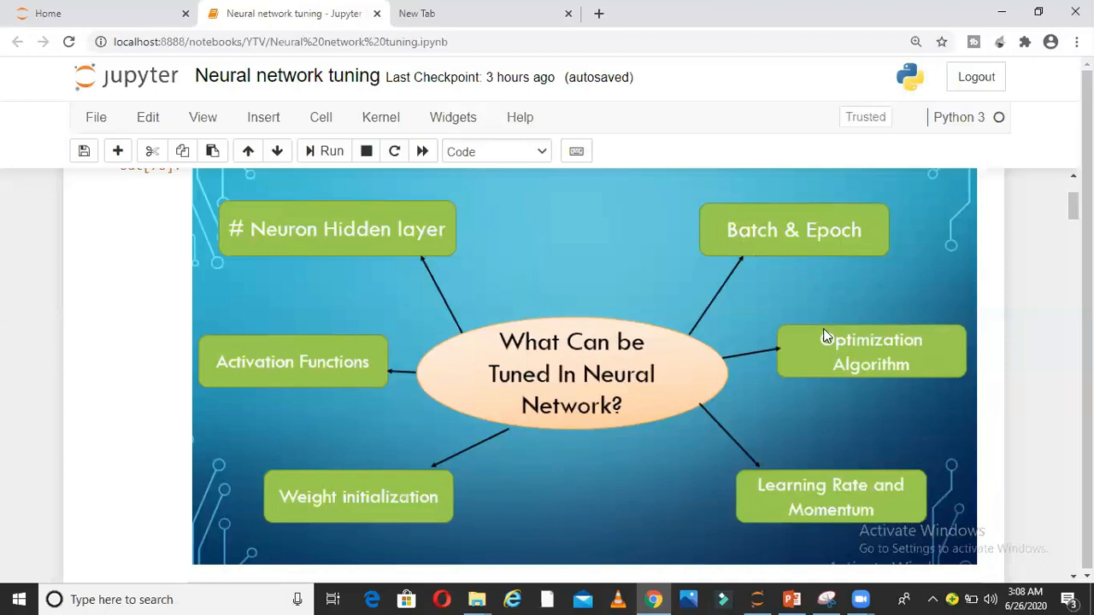
pyautogui.moveTo(803, 348)
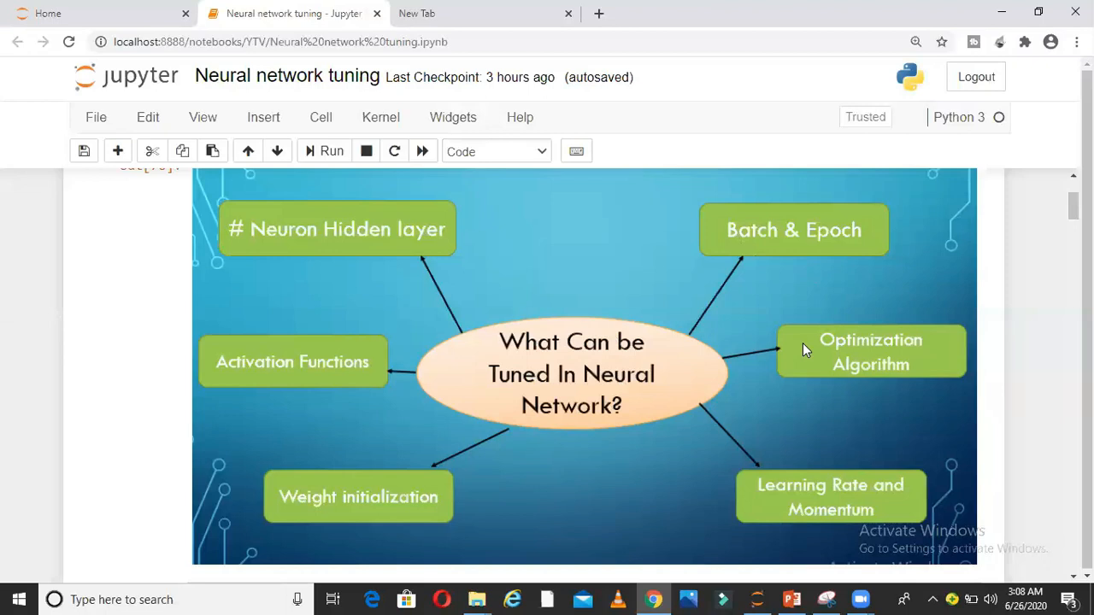
pyautogui.moveTo(829, 468)
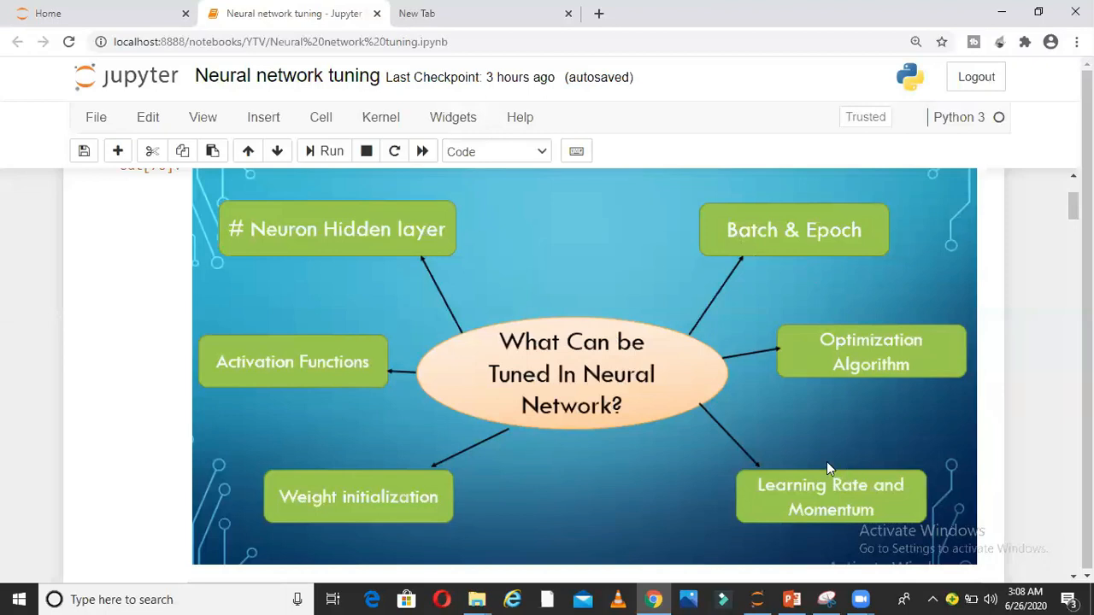
pyautogui.moveTo(812, 498)
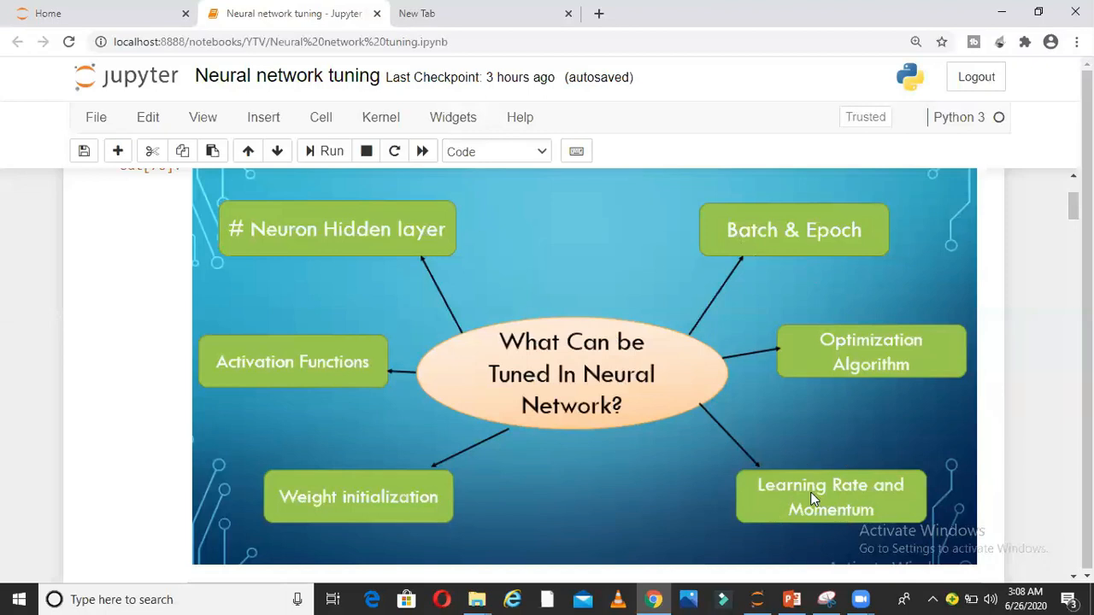
pyautogui.moveTo(334, 490)
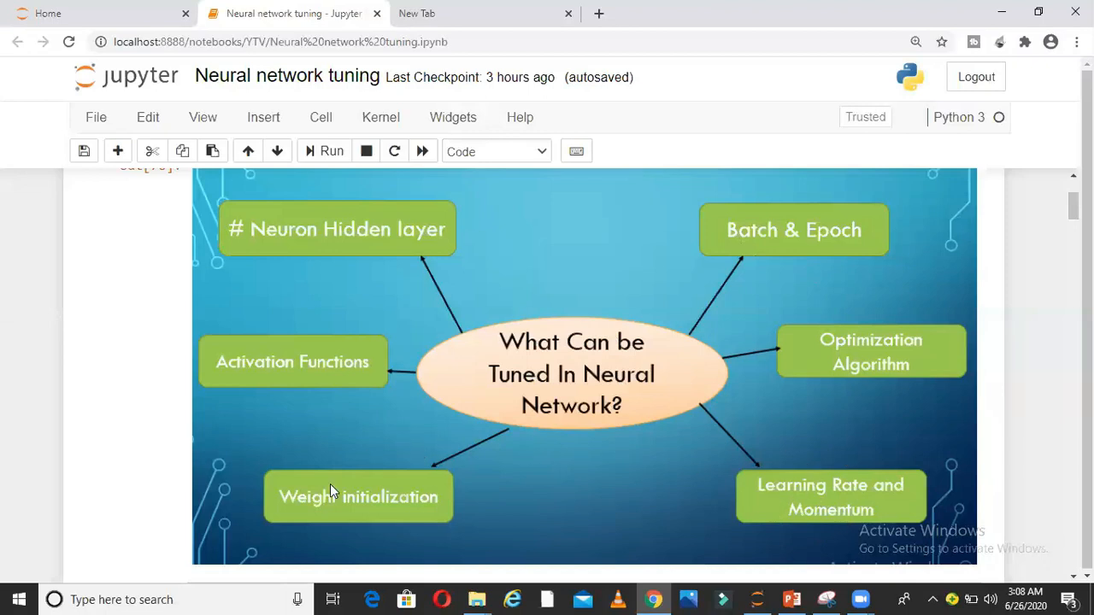
pyautogui.moveTo(409, 514)
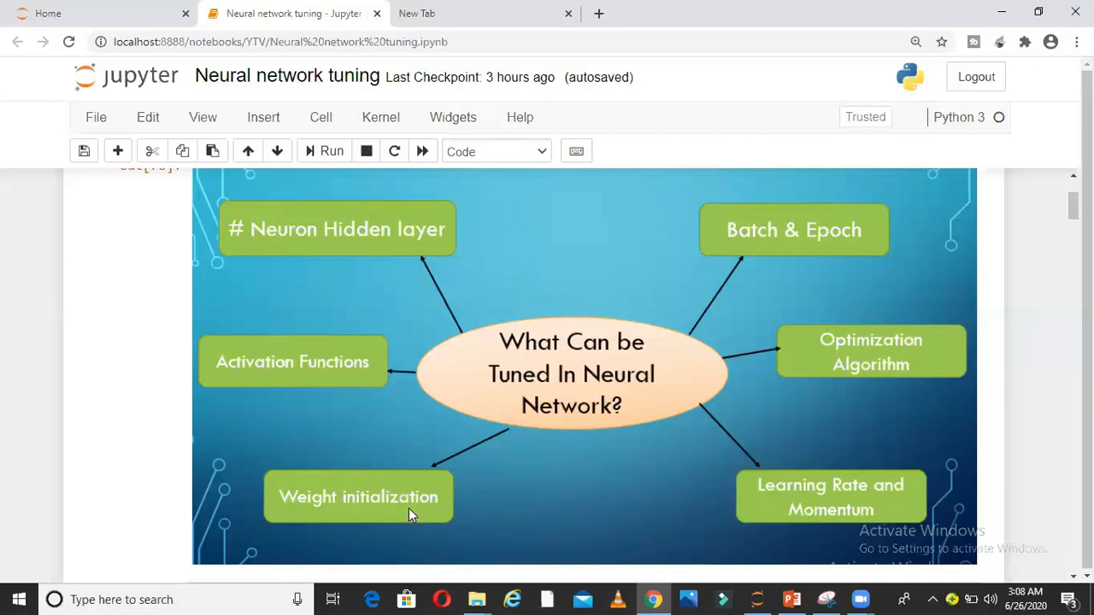
pyautogui.moveTo(324, 342)
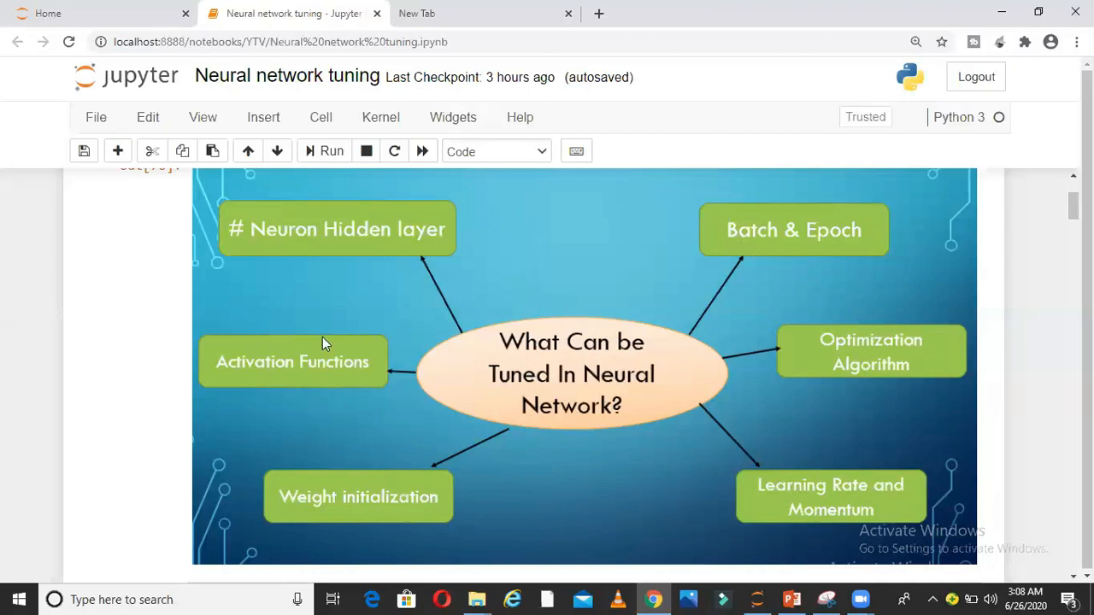
pyautogui.moveTo(318, 283)
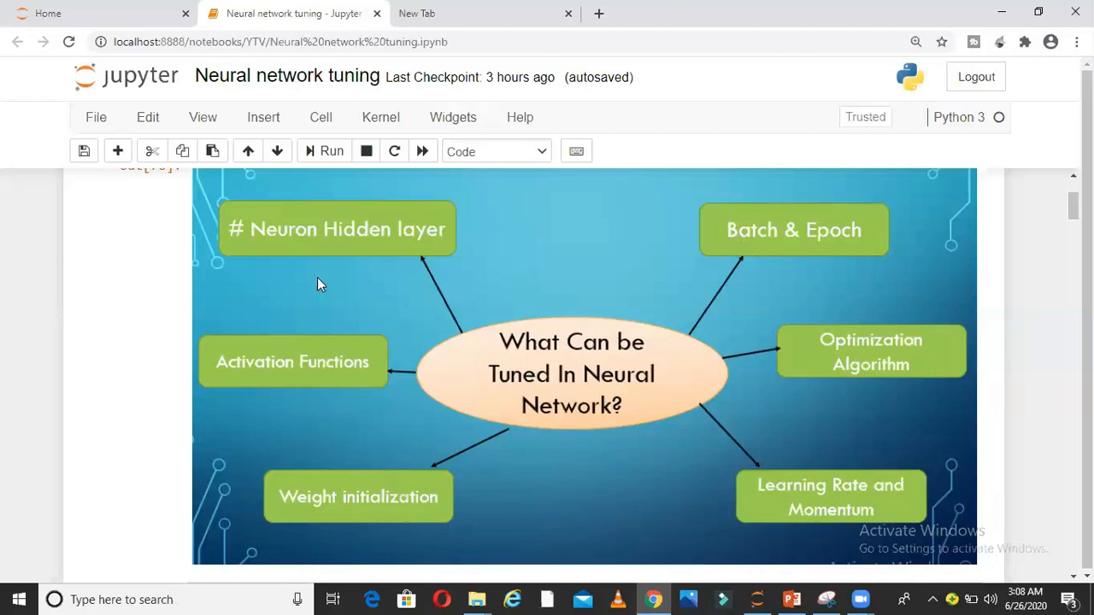
pyautogui.moveTo(317, 263)
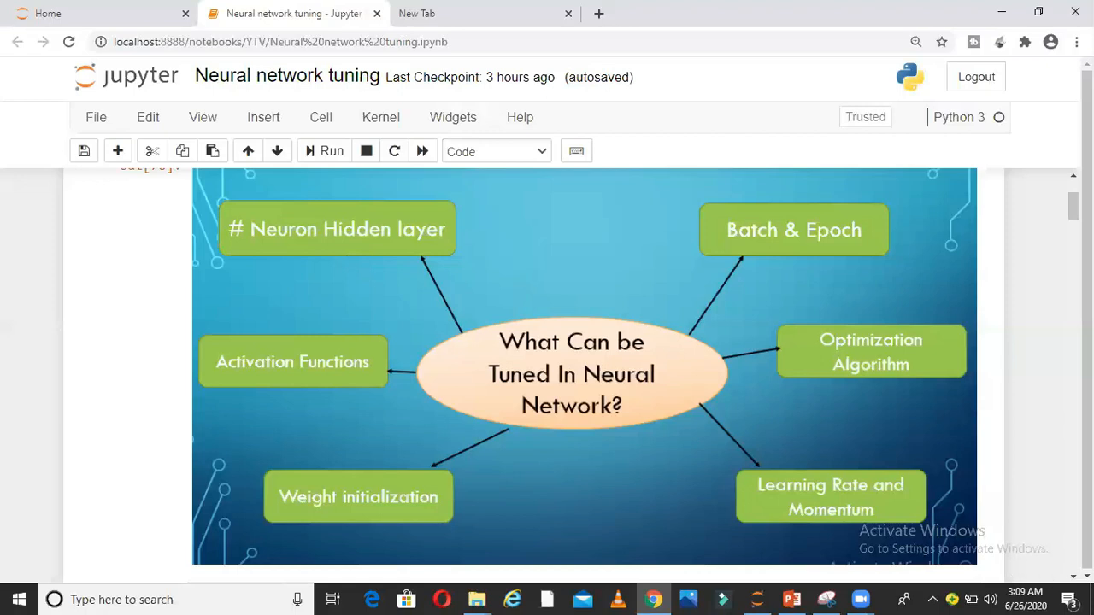
# - Scroll past the tuning diagram to the imports cell and the 'part 1 - Tuning batch and epoch' heading
pyautogui.scroll(-3)
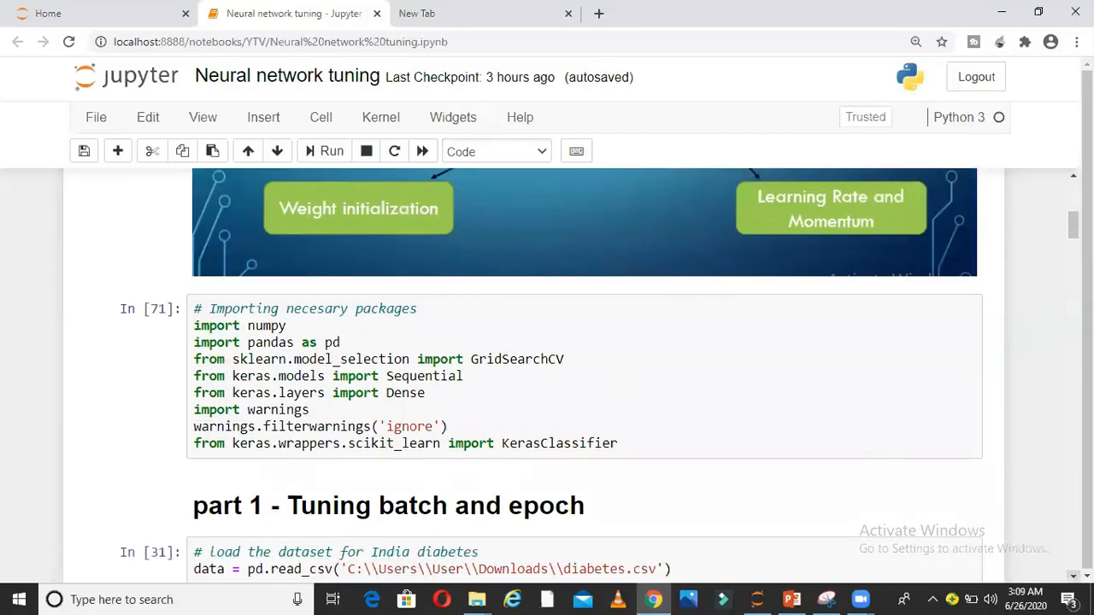
pyautogui.scroll(-3)
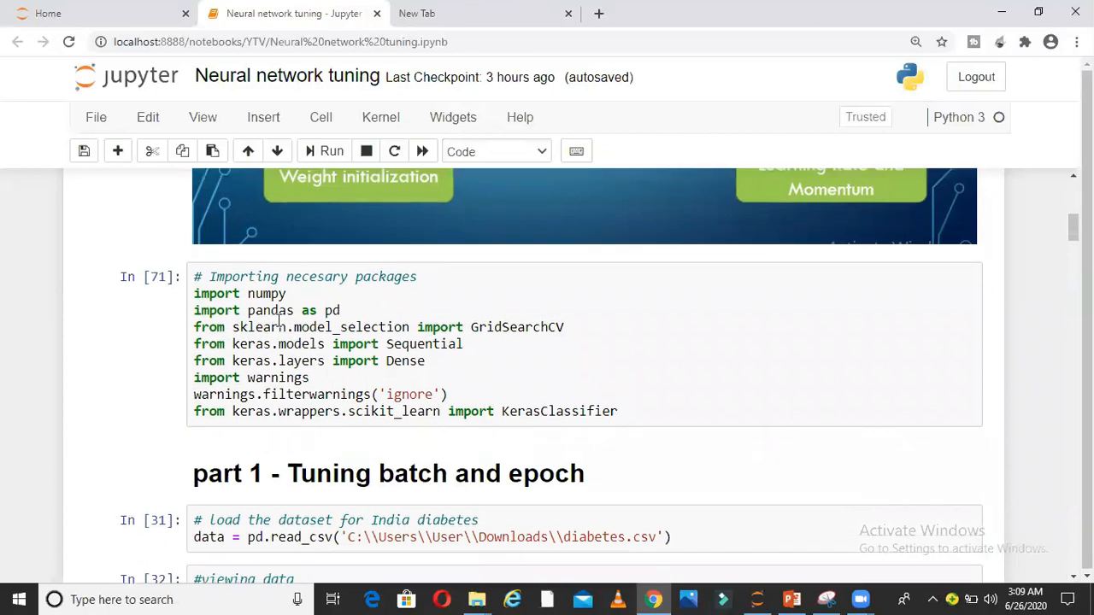
pyautogui.moveTo(385, 320)
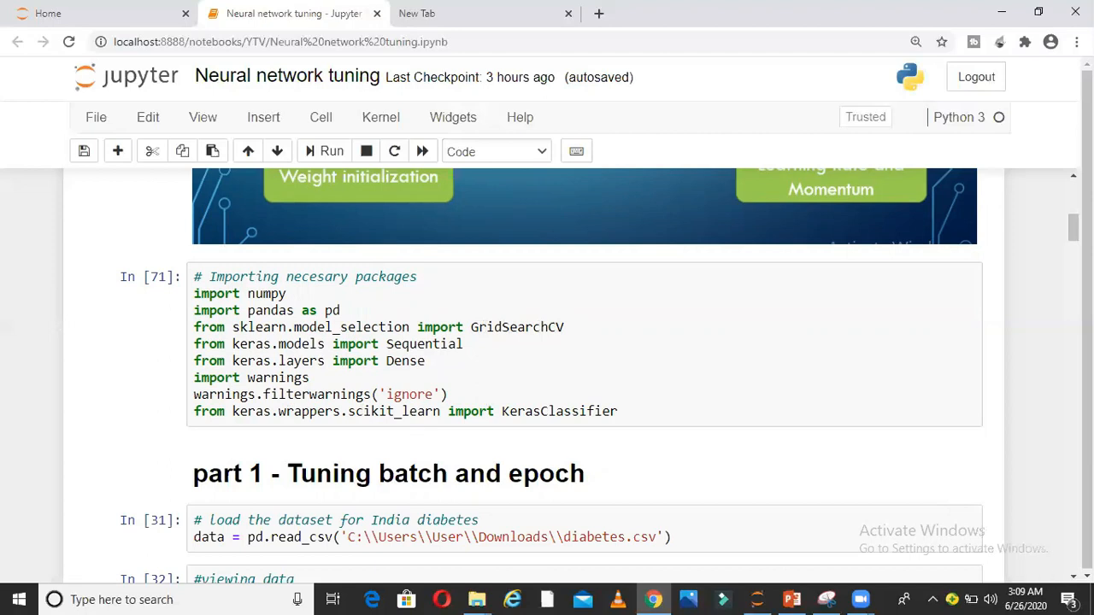
# - Scroll down to the data.head() table showing the first diabetes rows
pyautogui.scroll(-3)
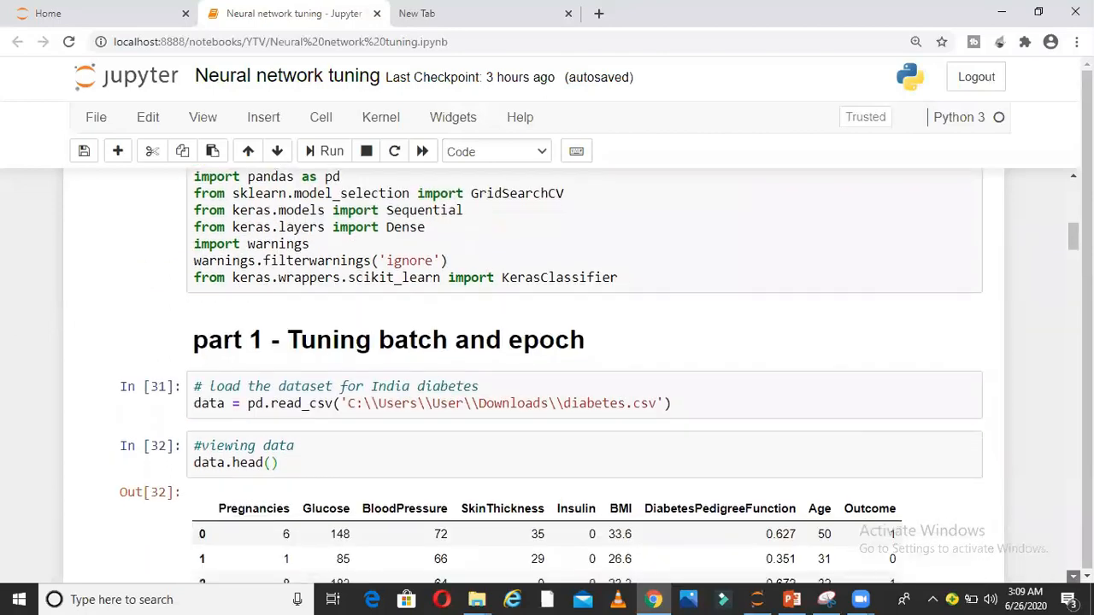
pyautogui.scroll(-3)
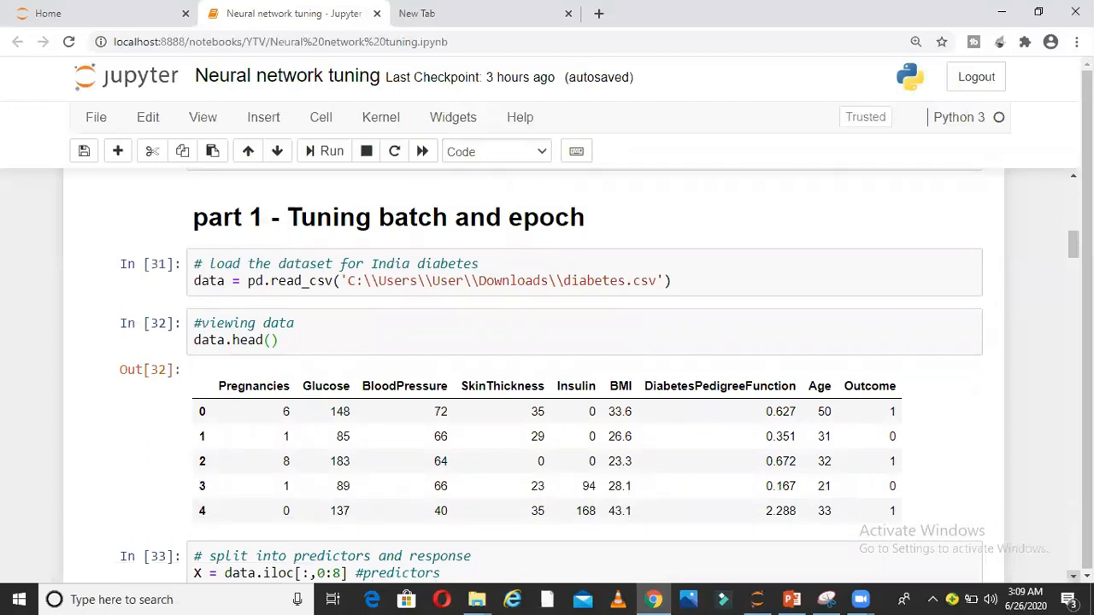
pyautogui.moveTo(286, 436)
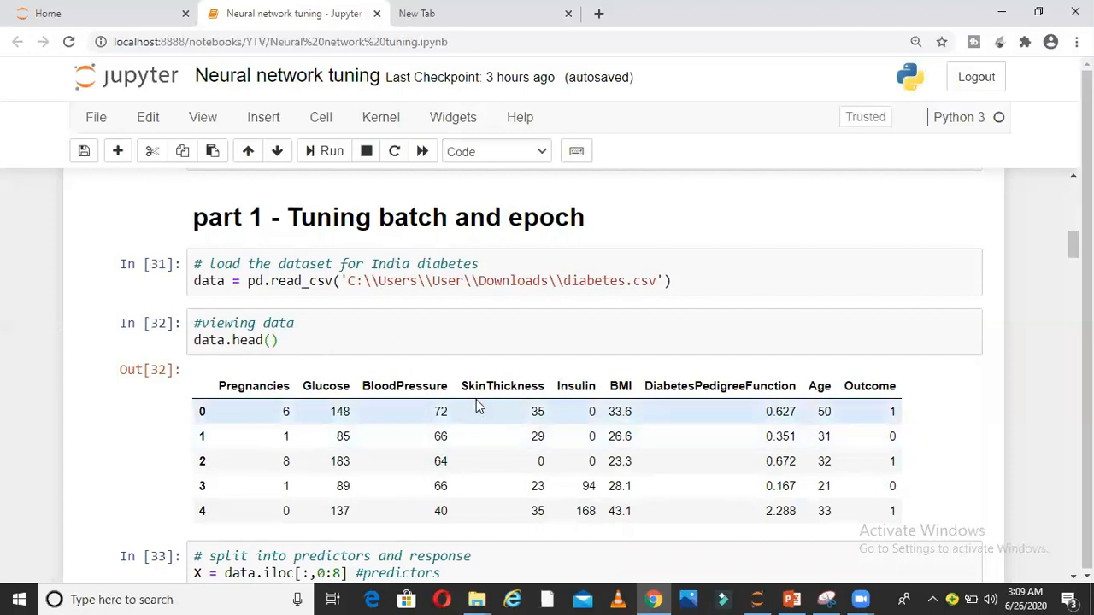
pyautogui.moveTo(476, 429)
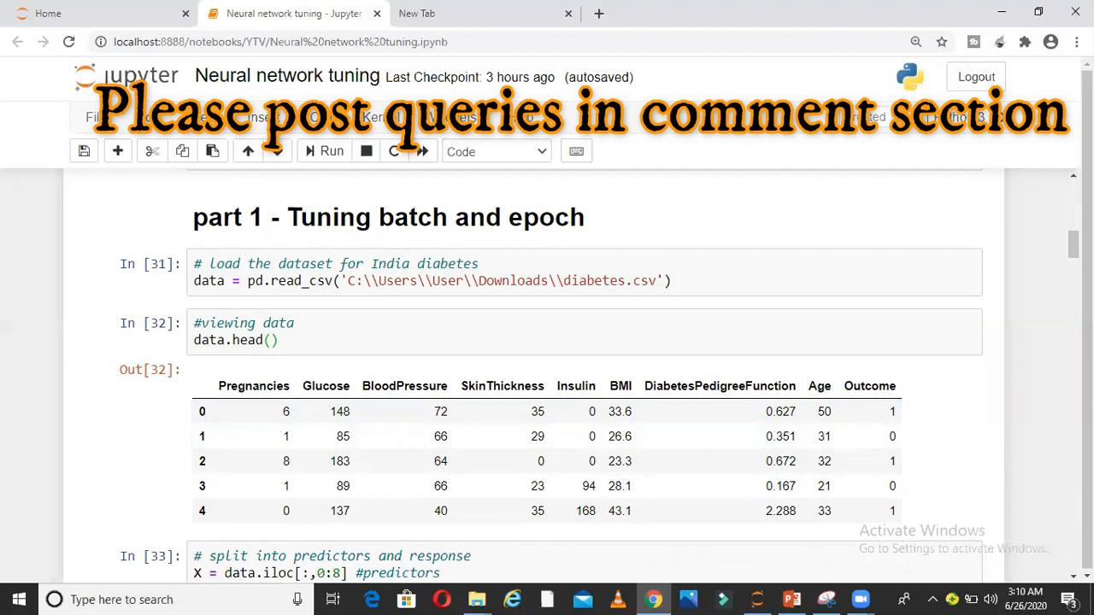
# - Scroll to cell In [33] with the X/Y split and In [30] defining create_my_model
pyautogui.scroll(-3)
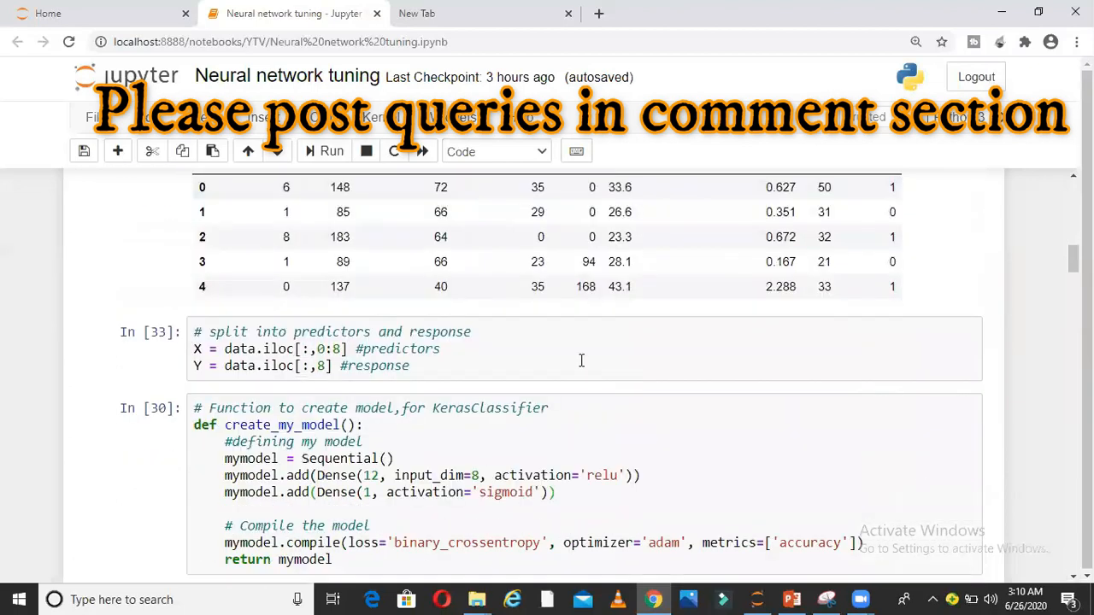
pyautogui.moveTo(427, 367)
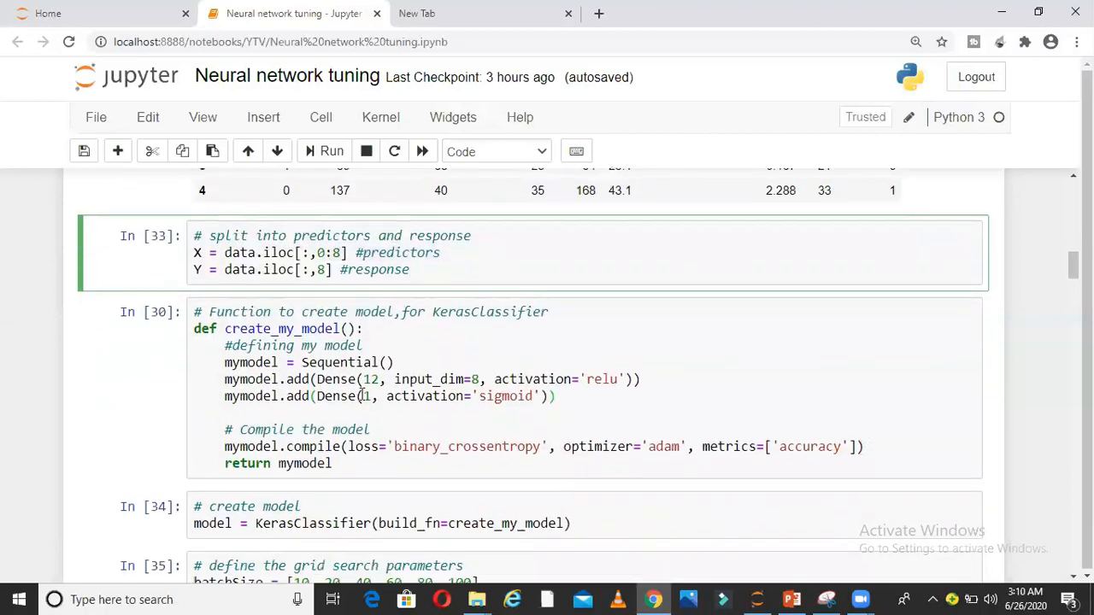
# - Highlight the create_my_model function name and move down to the batch-size/epochs grid cell
pyautogui.click(410, 269)
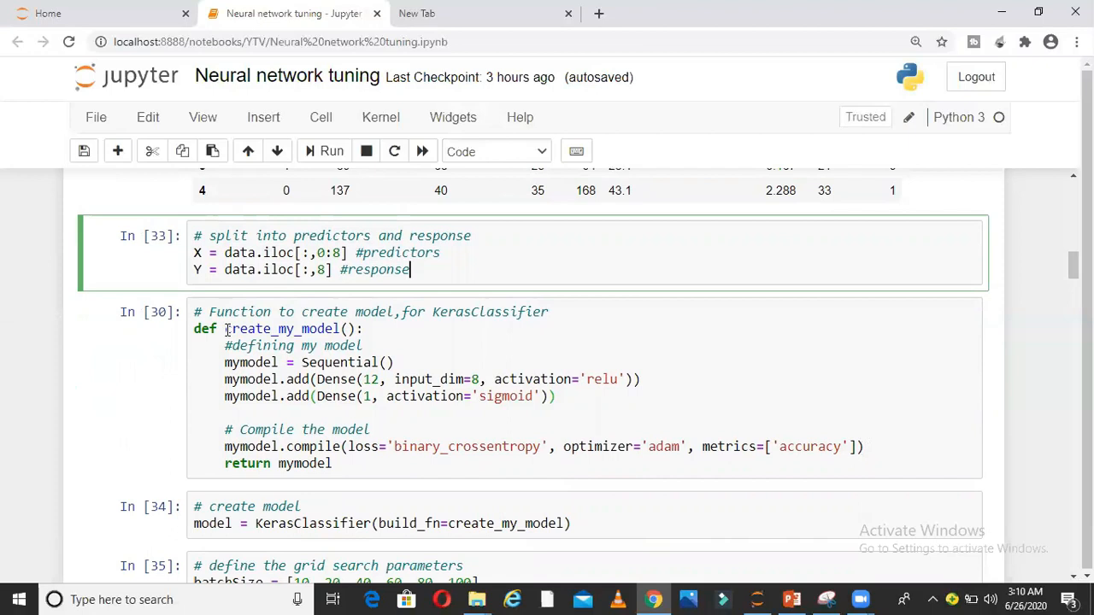
pyautogui.doubleClick(282, 329)
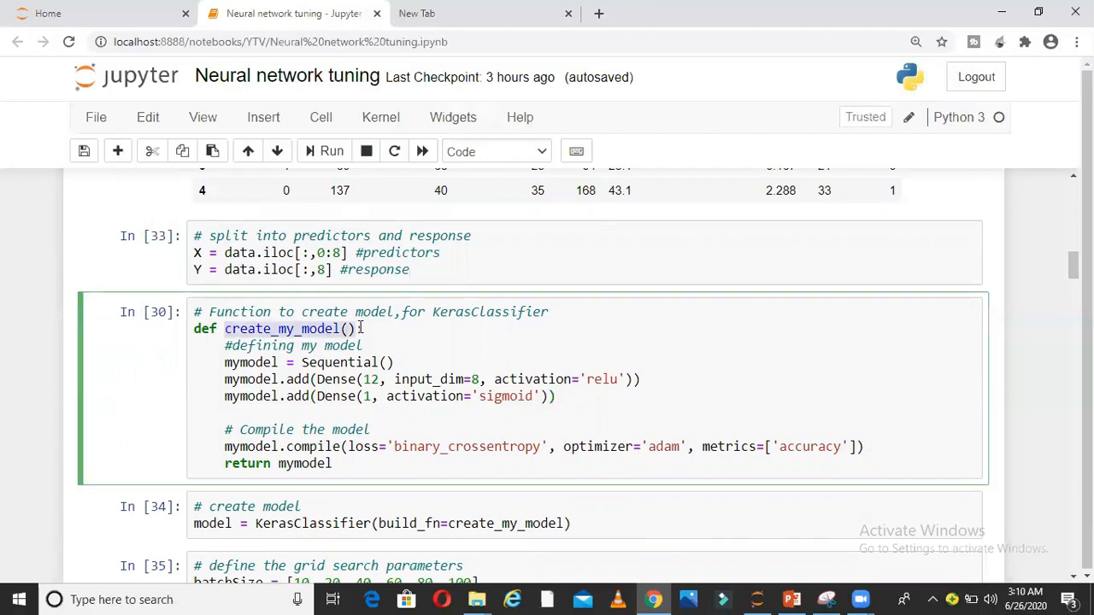
pyautogui.write(':')
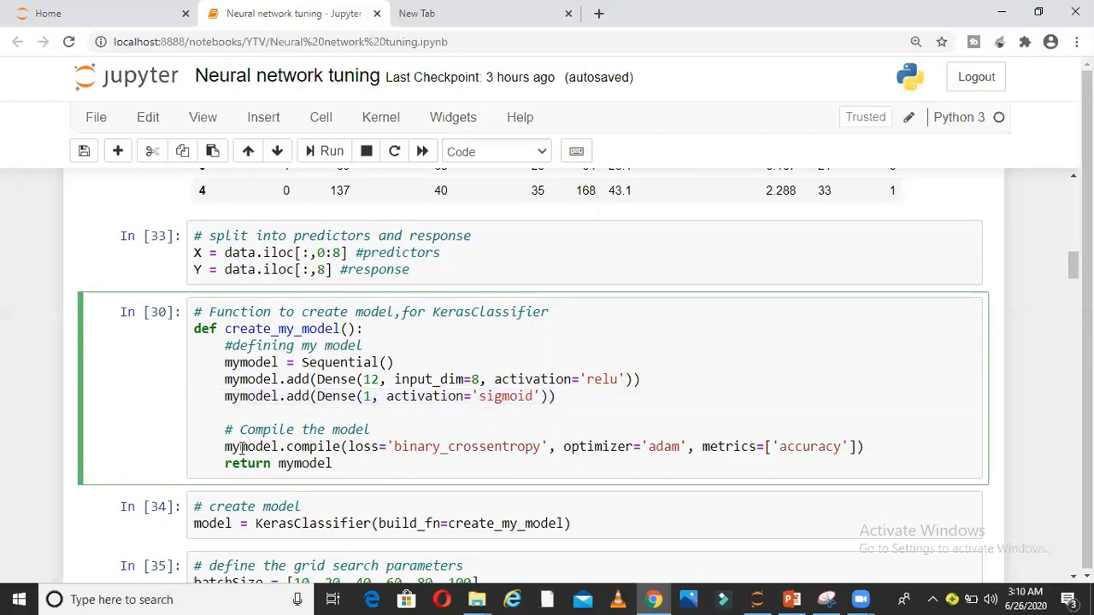
pyautogui.moveTo(224, 446); pyautogui.dragTo(332, 463)
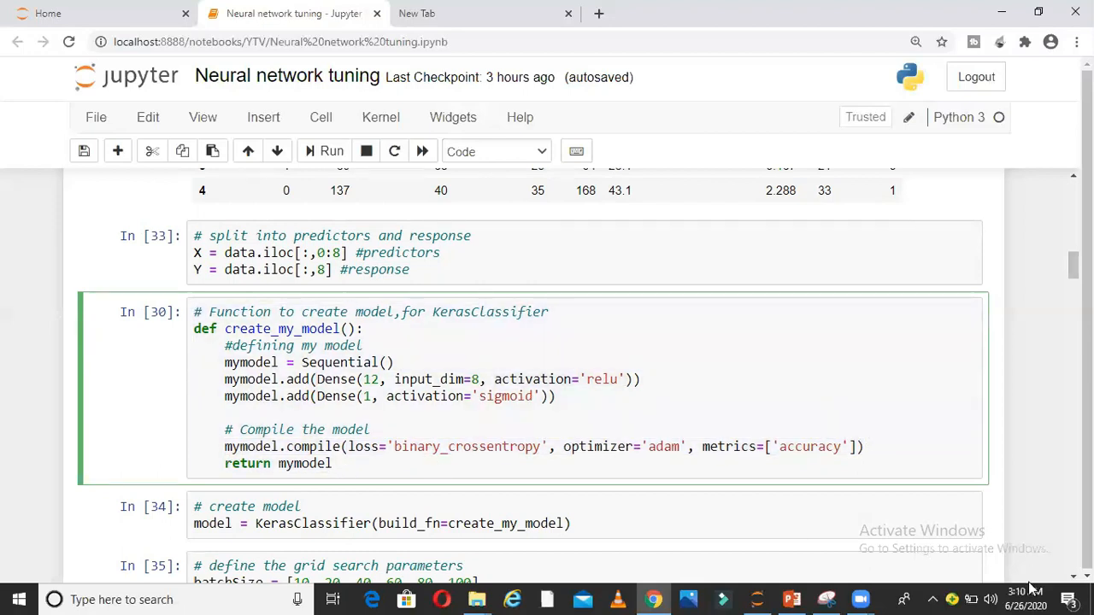
pyautogui.scroll(-3)
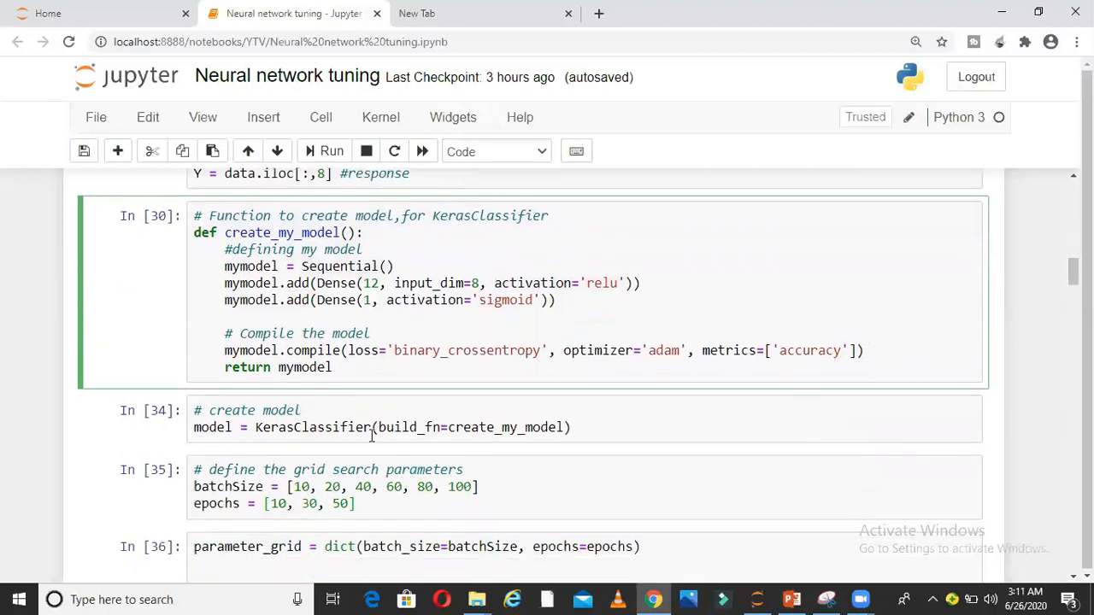
# - Select the KerasClassifier cell, then the batch-size and epochs grid cell
pyautogui.click(222, 428)
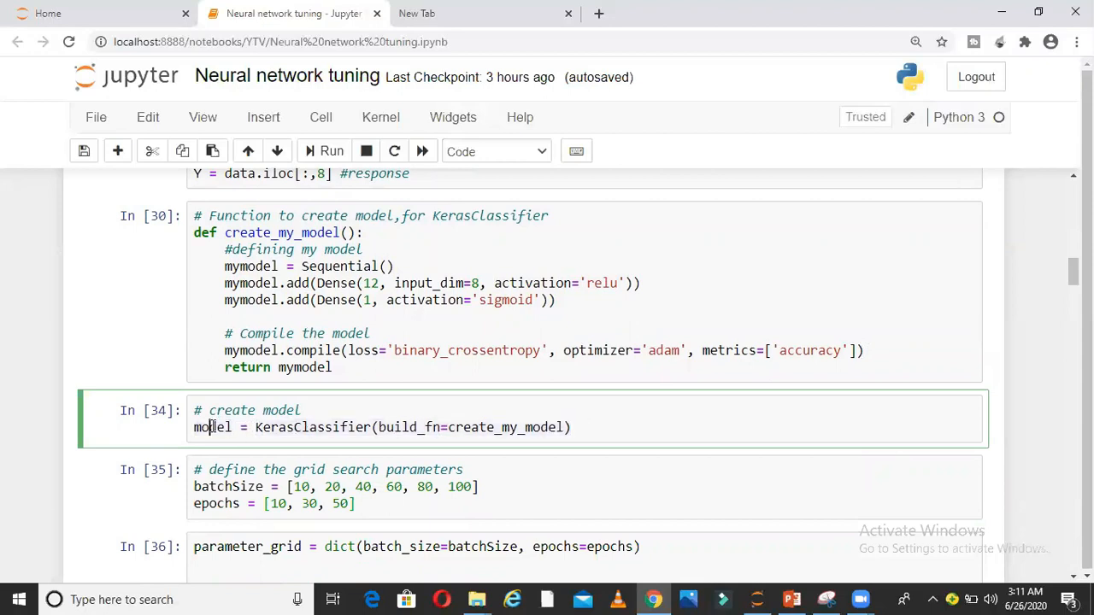
pyautogui.click(237, 486)
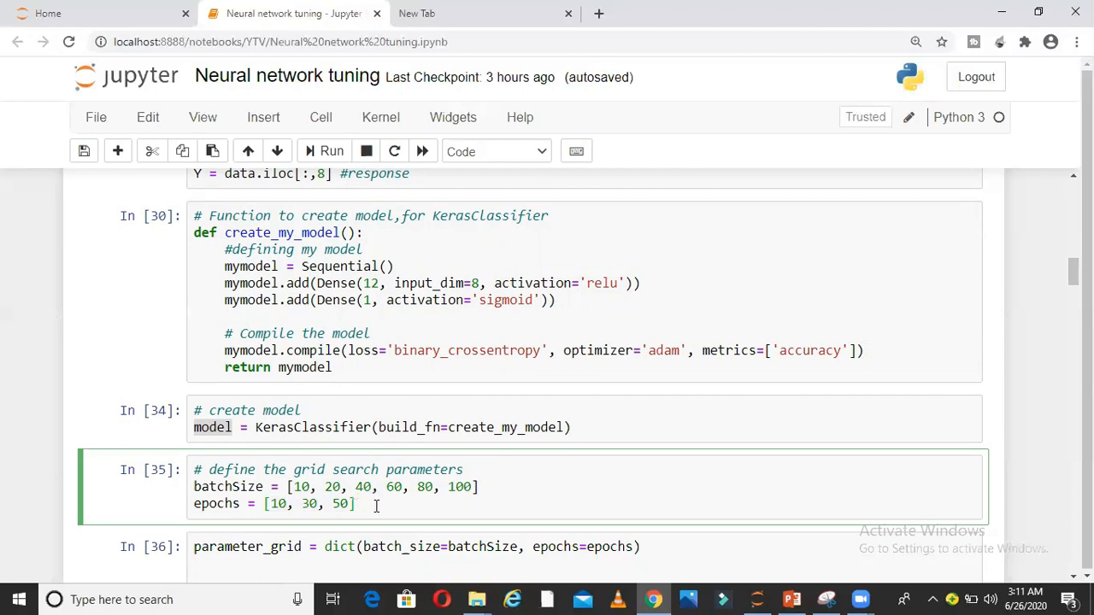
pyautogui.moveTo(735, 542)
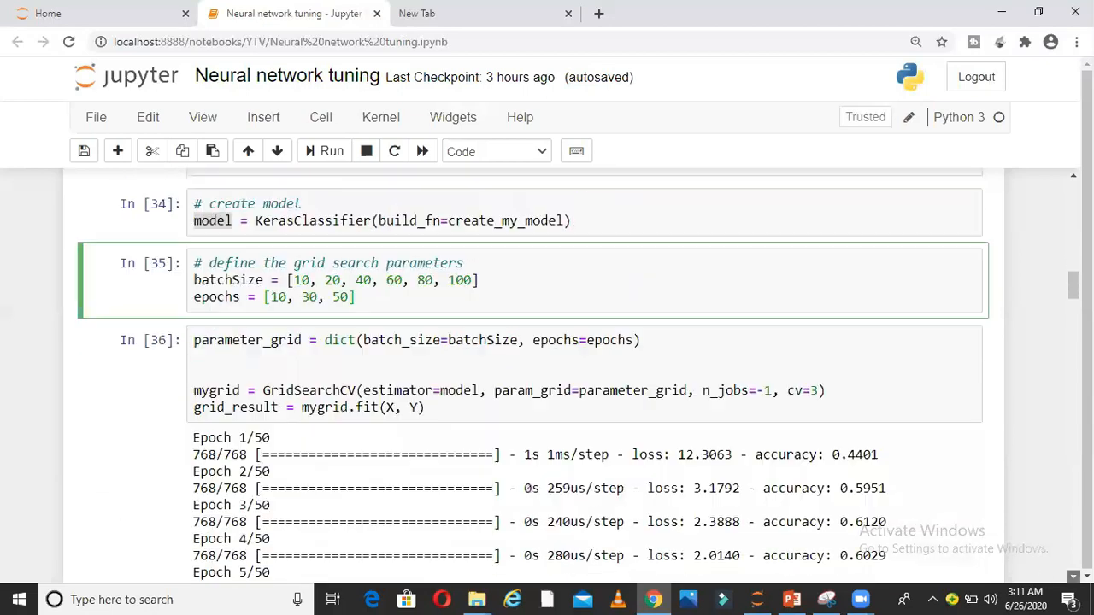
# - Highlight the GridSearchCV import in the package import cell
pyautogui.scroll(-3)
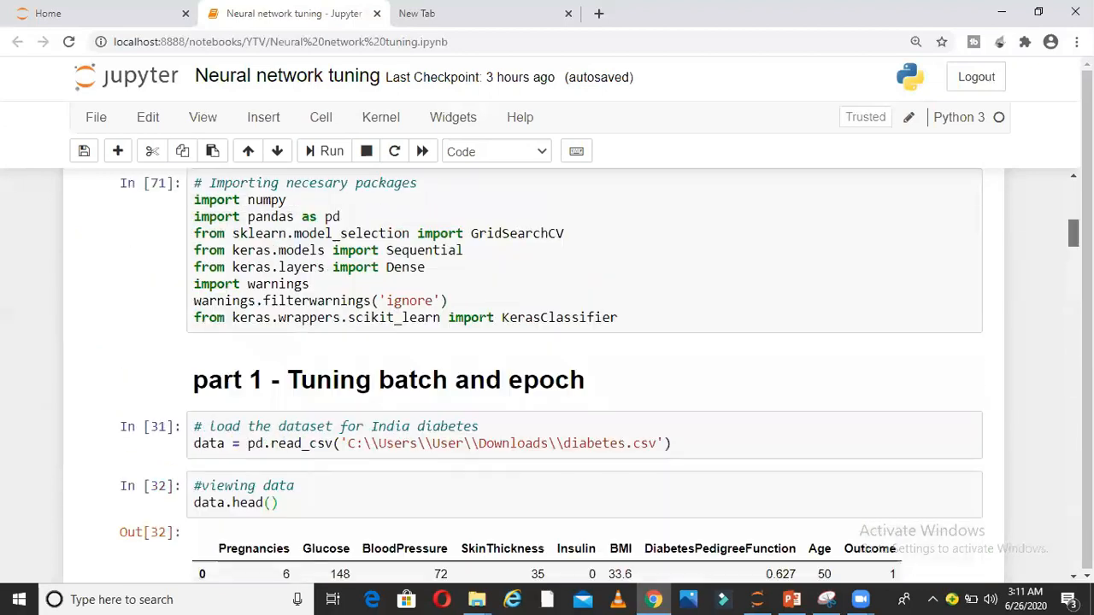
pyautogui.click(598, 233)
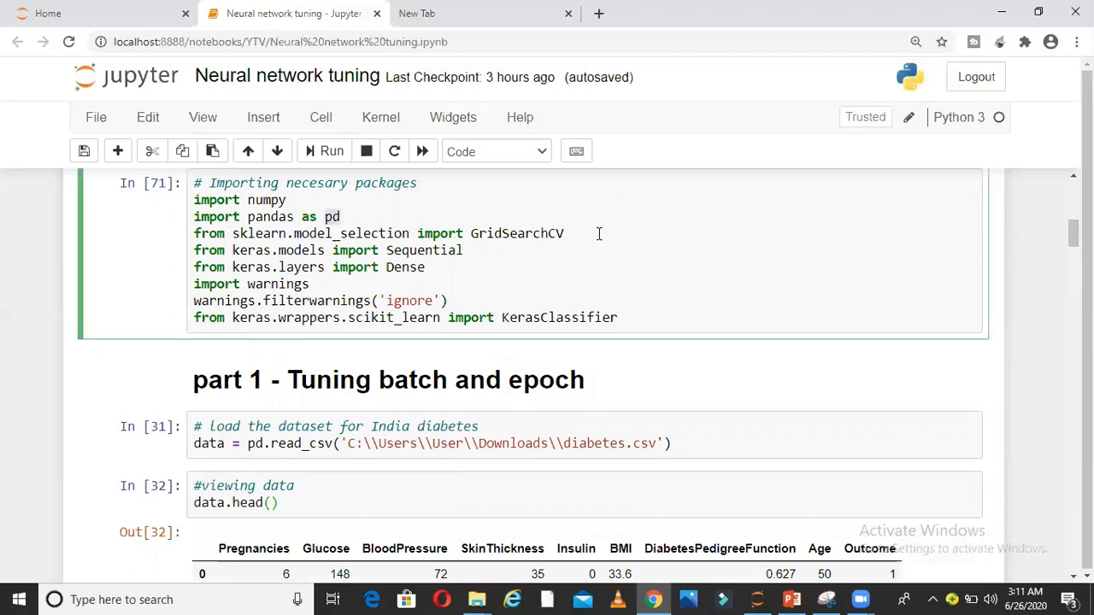
pyautogui.doubleClick(516, 233)
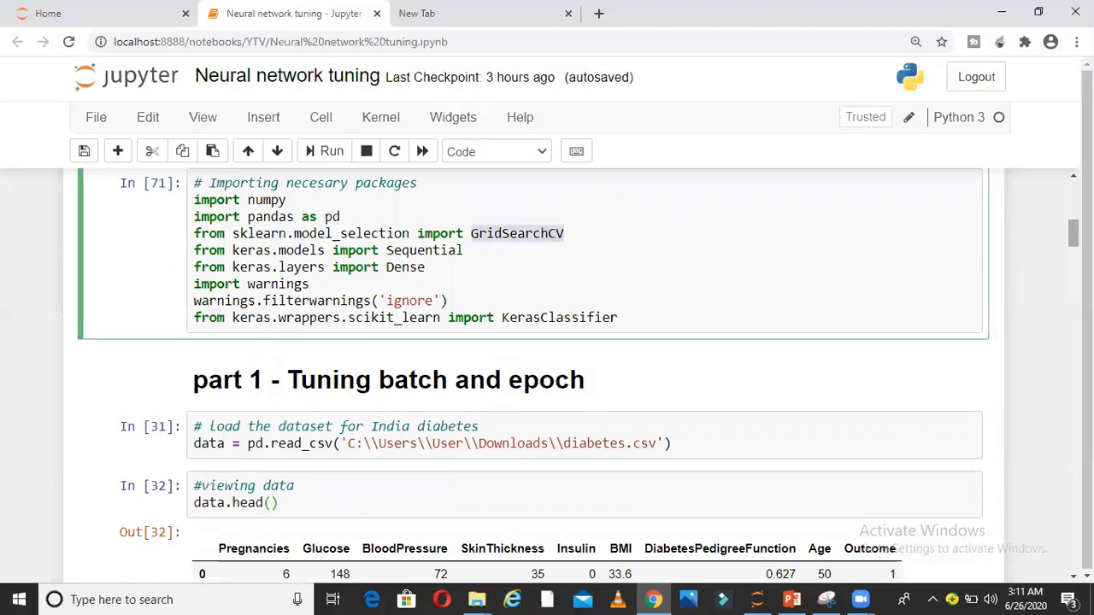
# - Highlight parameter_grid and cv=3 in the grid search fitting cell In [36]
pyautogui.scroll(-3)
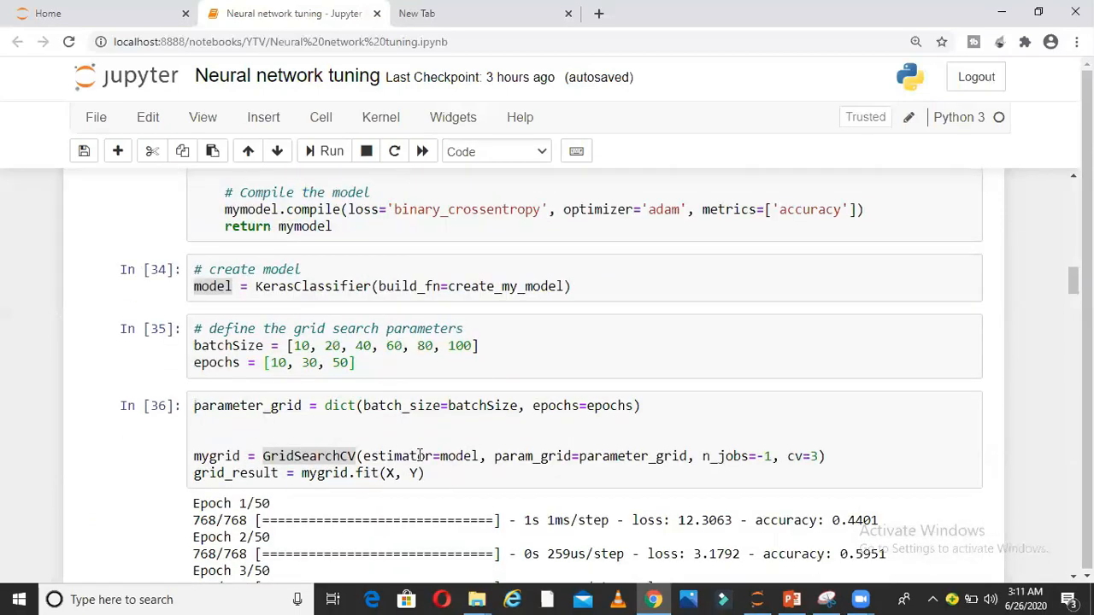
pyautogui.doubleClick(459, 456)
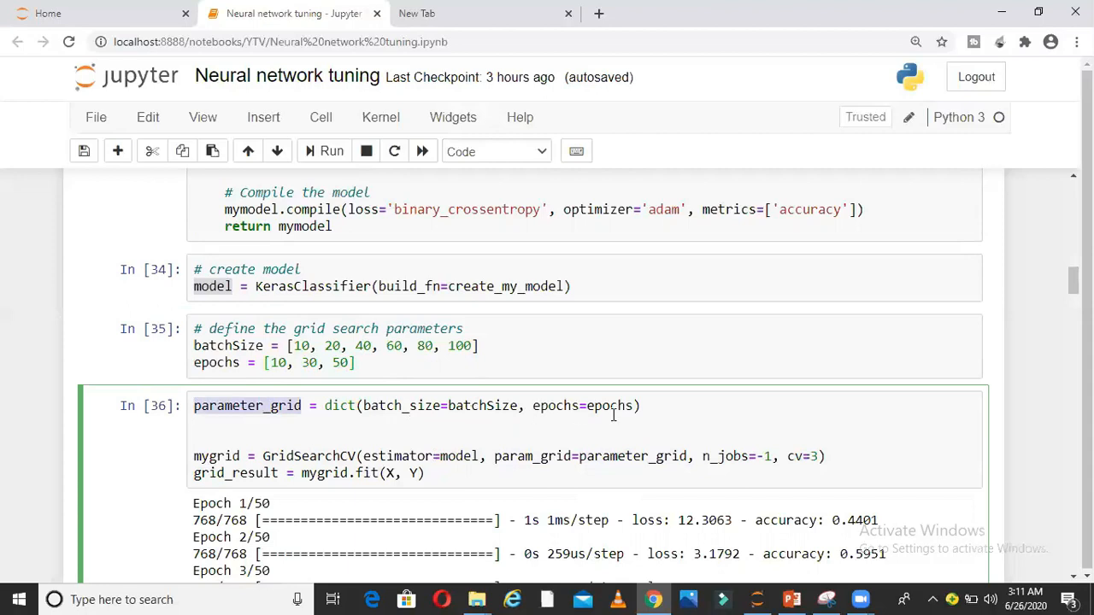
pyautogui.doubleClick(731, 456)
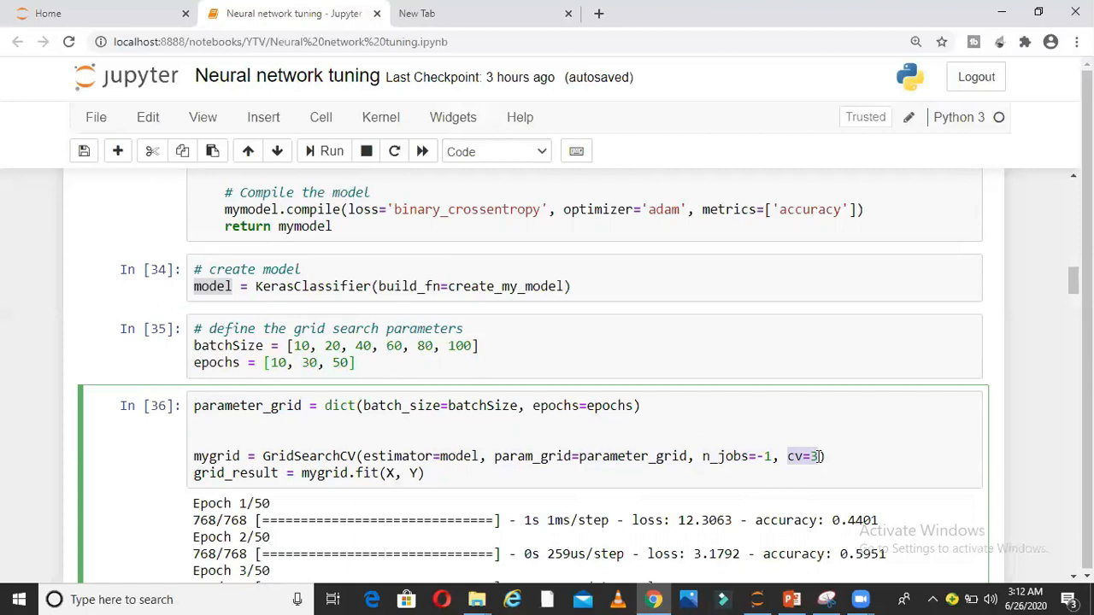
pyautogui.moveTo(1053, 367)
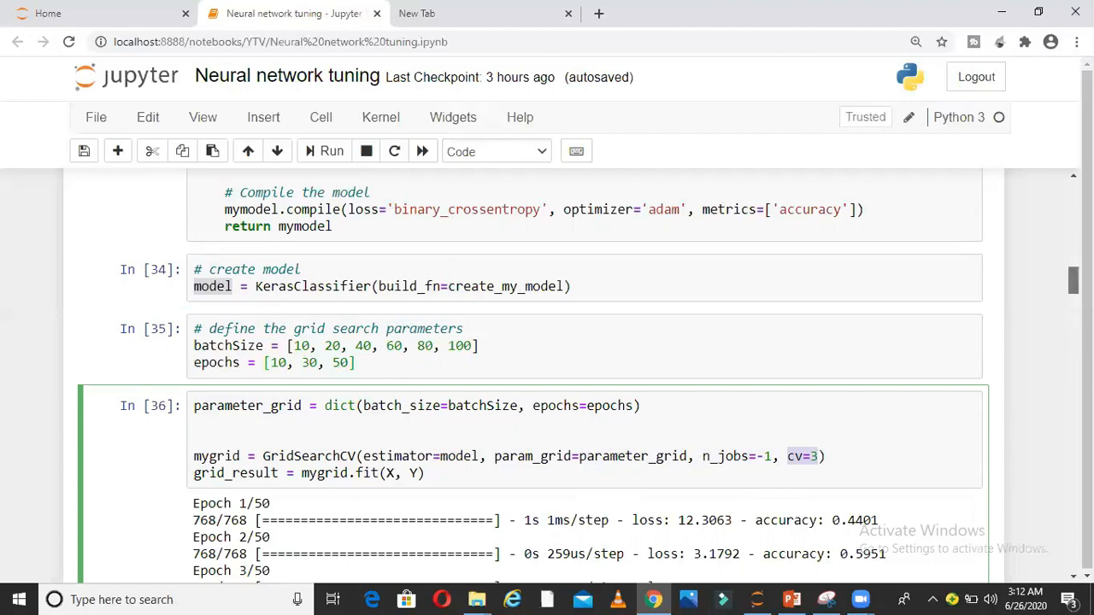
# - Scroll the training log and highlight best score 0.679688 with batch size 10, 50 epochs
pyautogui.scroll(-3)
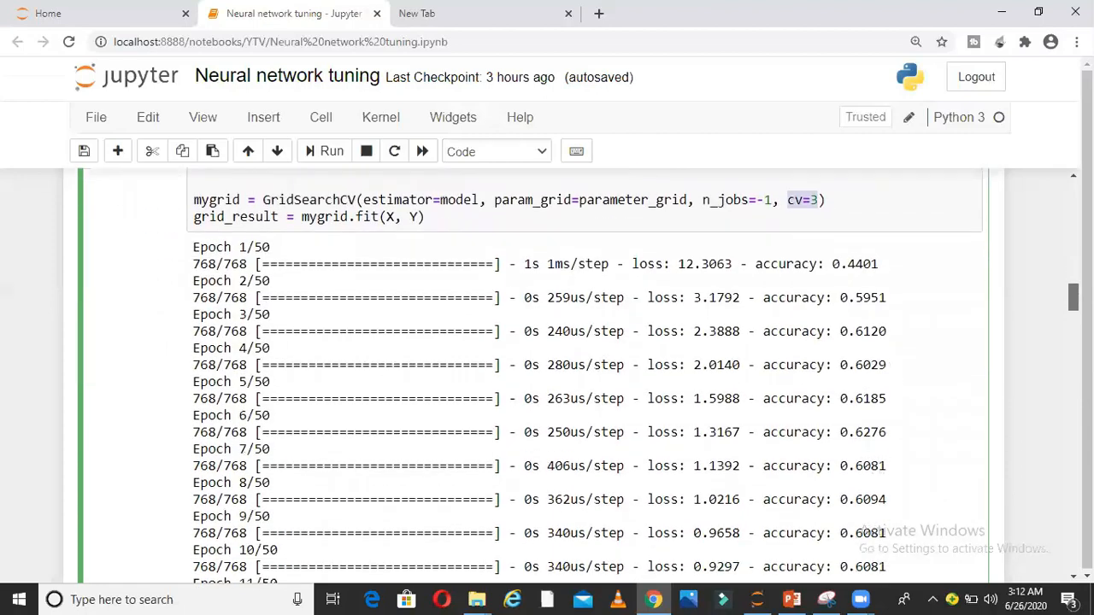
pyautogui.scroll(-3)
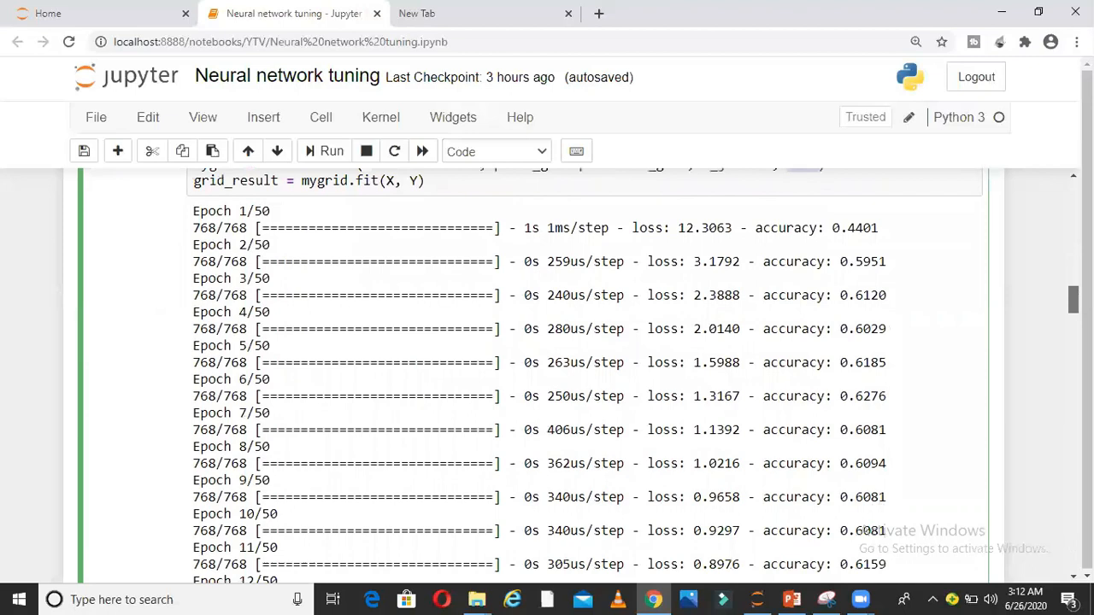
pyautogui.scroll(-3)
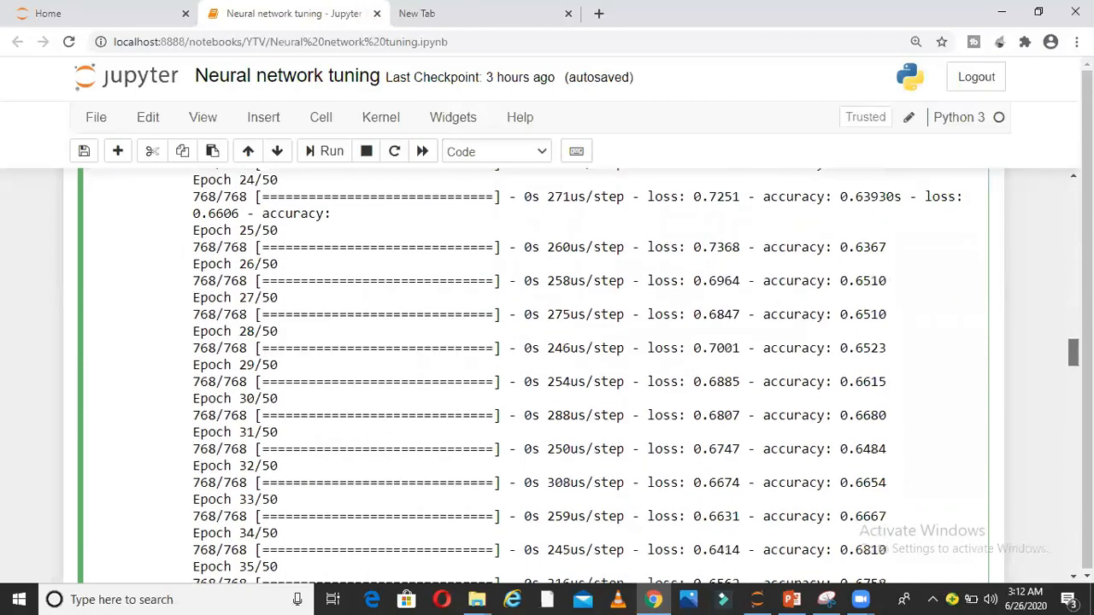
pyautogui.scroll(-3)
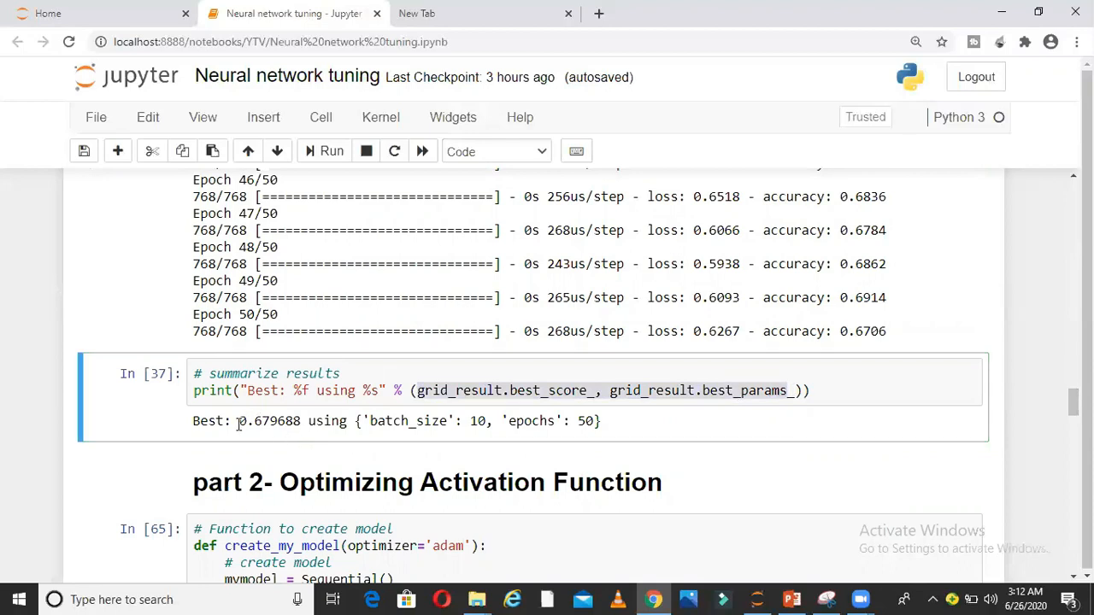
pyautogui.doubleClick(270, 421)
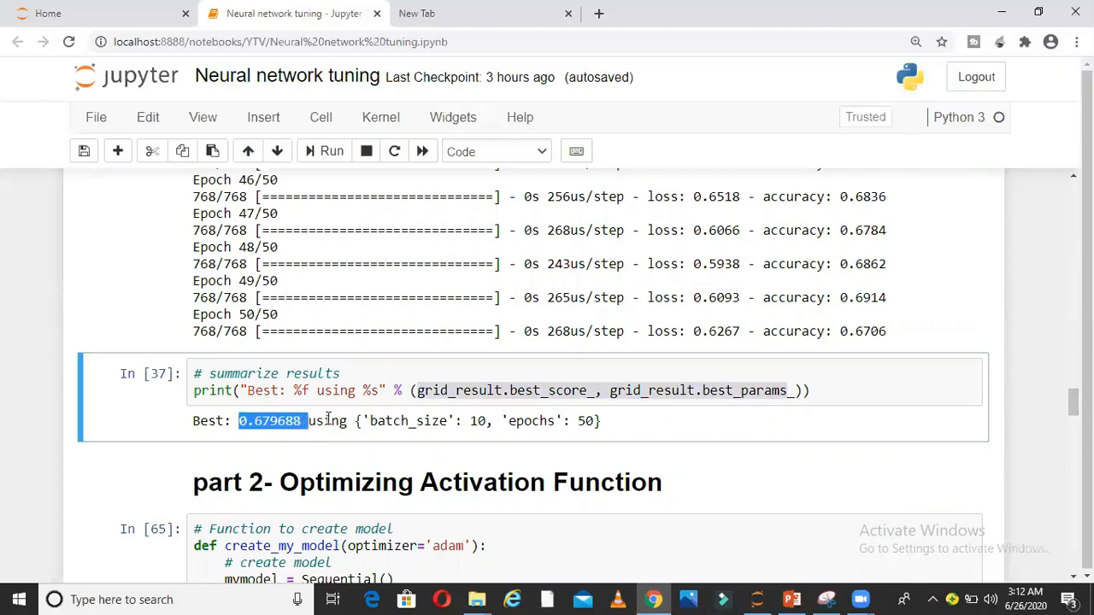
pyautogui.doubleClick(411, 420)
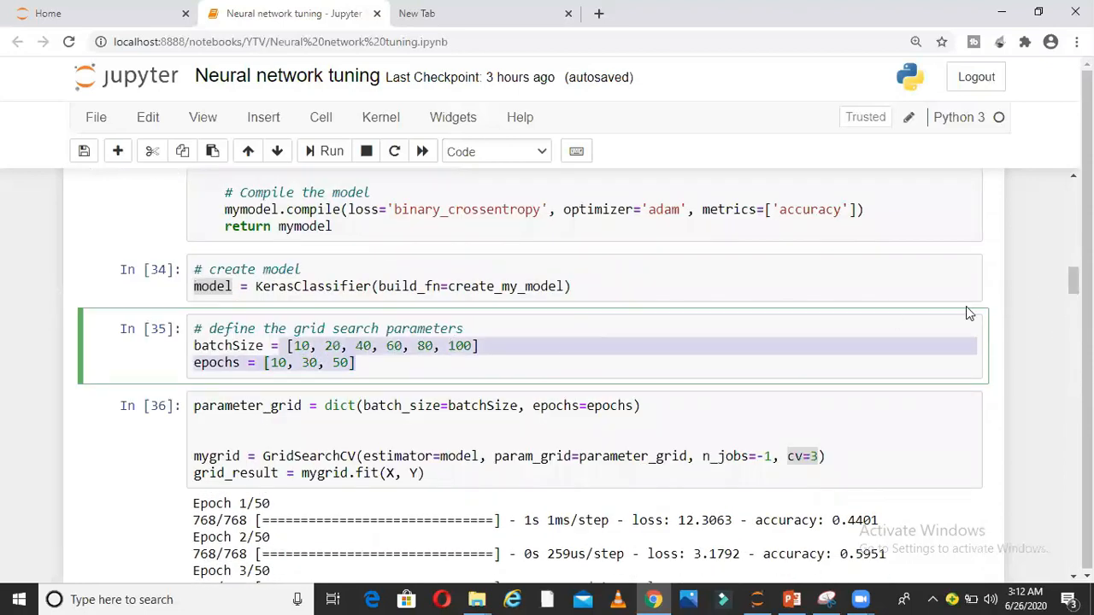
pyautogui.scroll(-3)
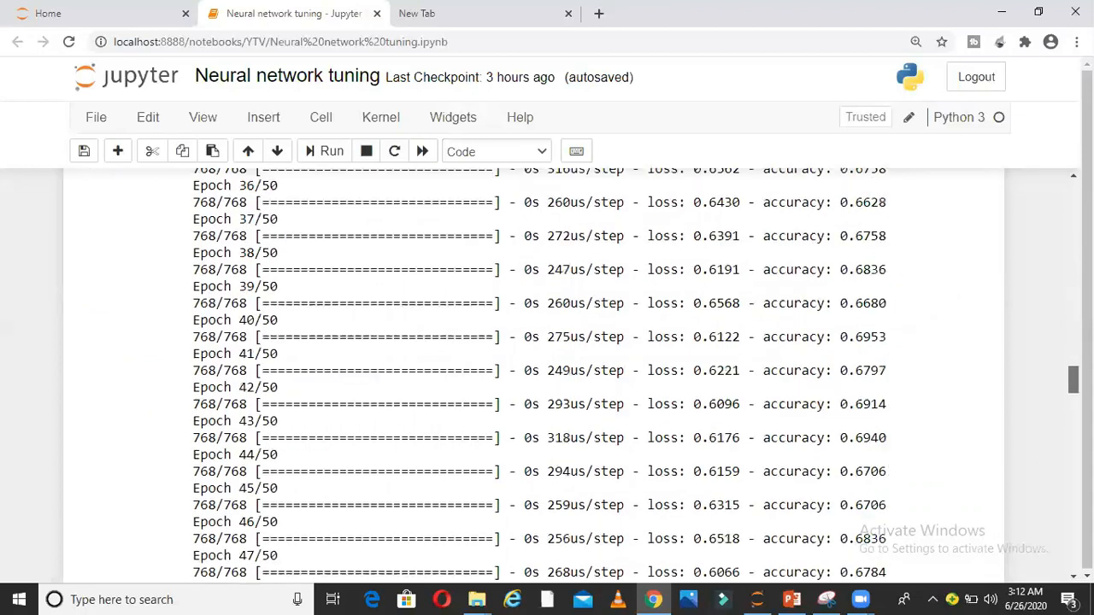
pyautogui.scroll(-3)
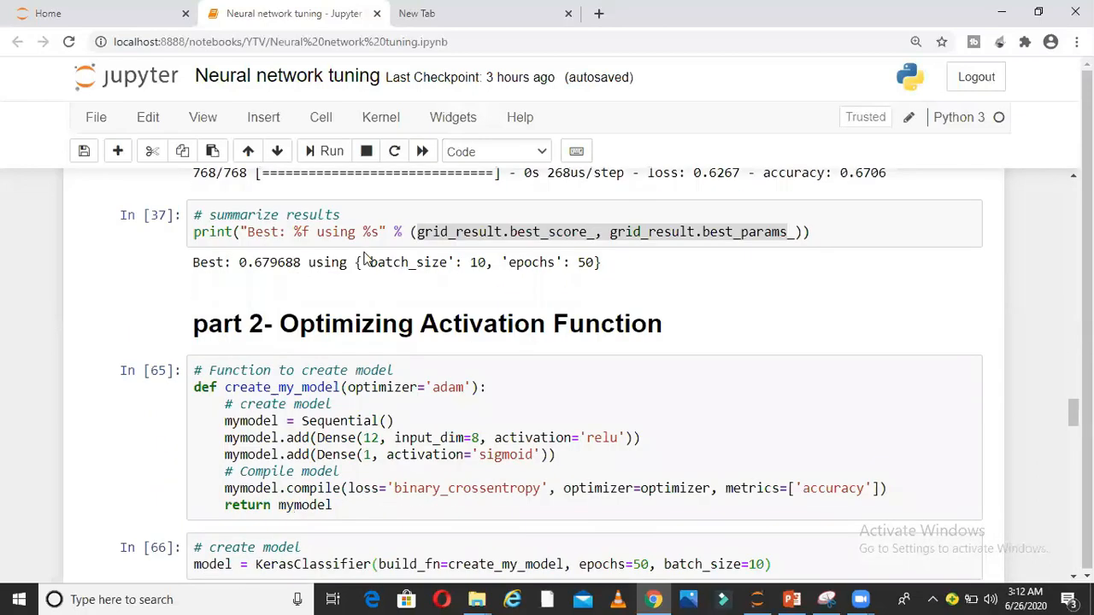
pyautogui.moveTo(365, 262); pyautogui.dragTo(595, 263)
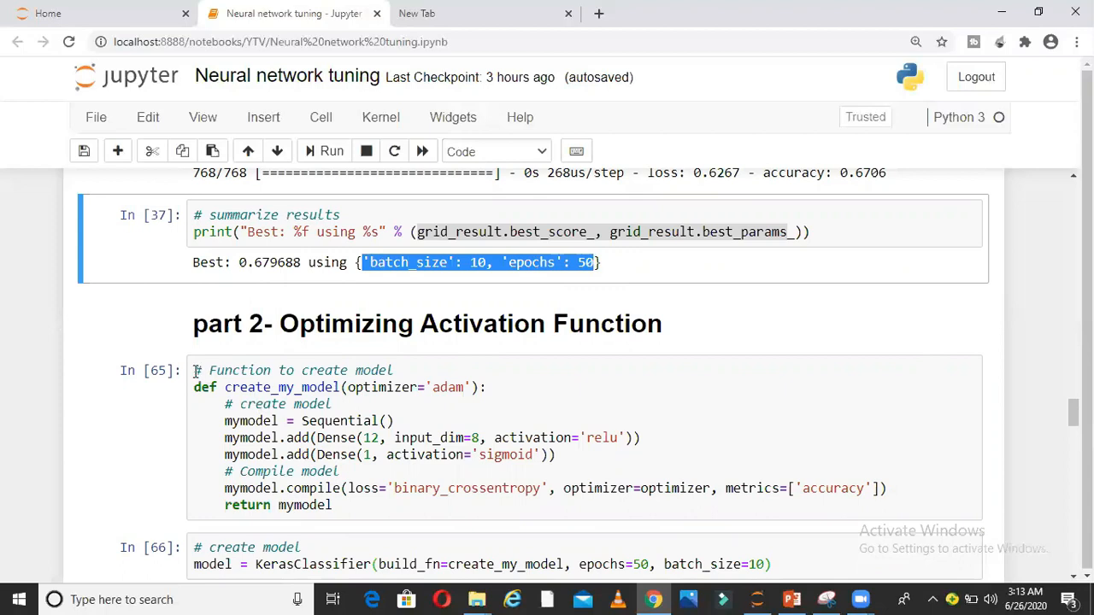
pyautogui.click(395, 420)
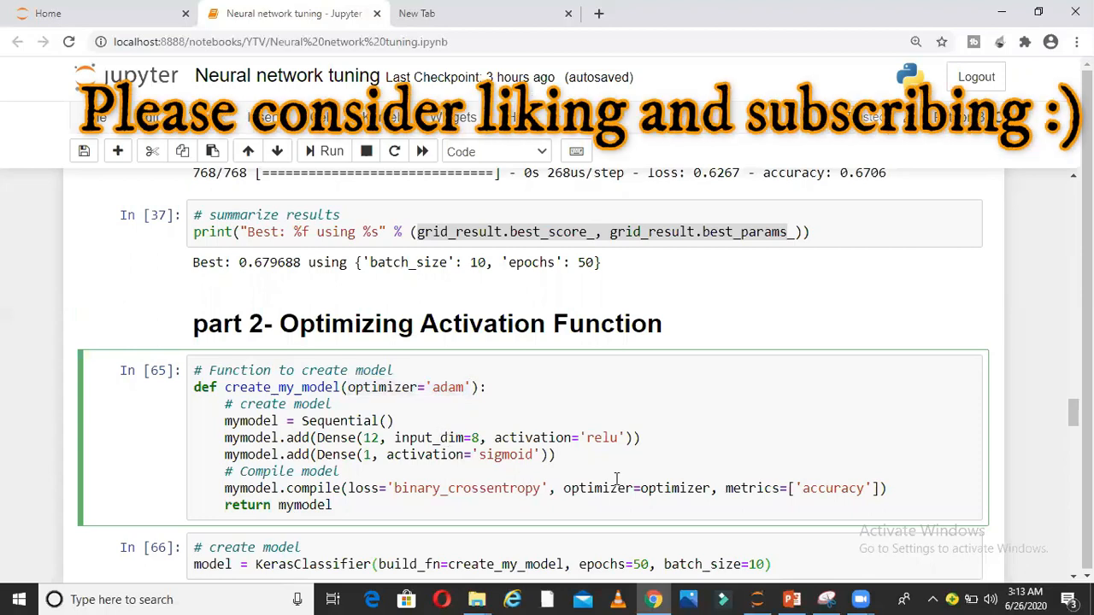
pyautogui.doubleClick(599, 488)
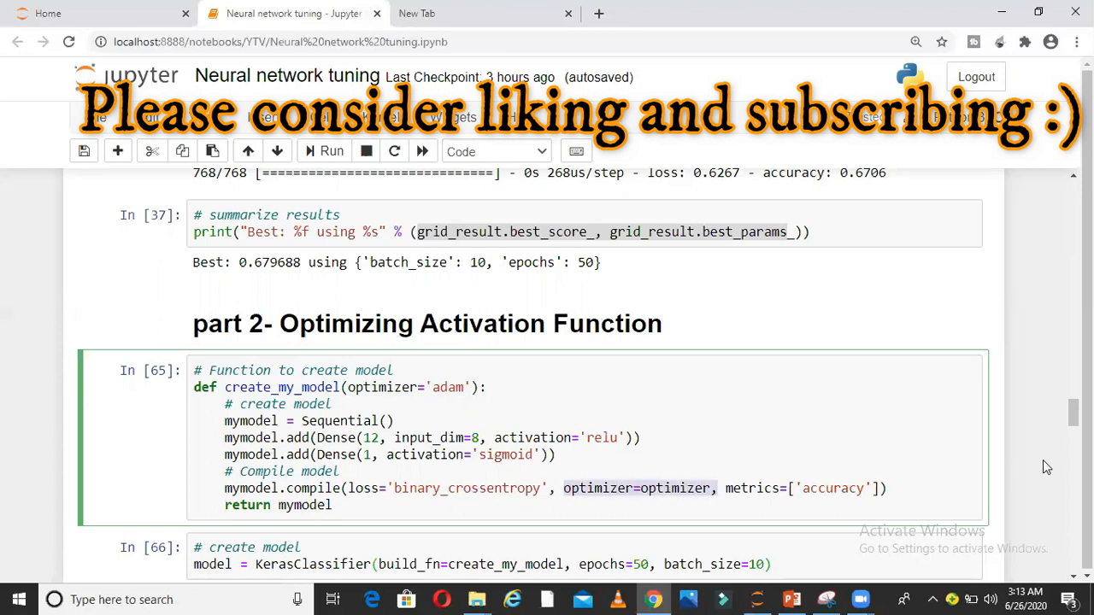
# - Highlight epochs=50 and batch_size=10 in the part 2 model cell
pyautogui.scroll(-3)
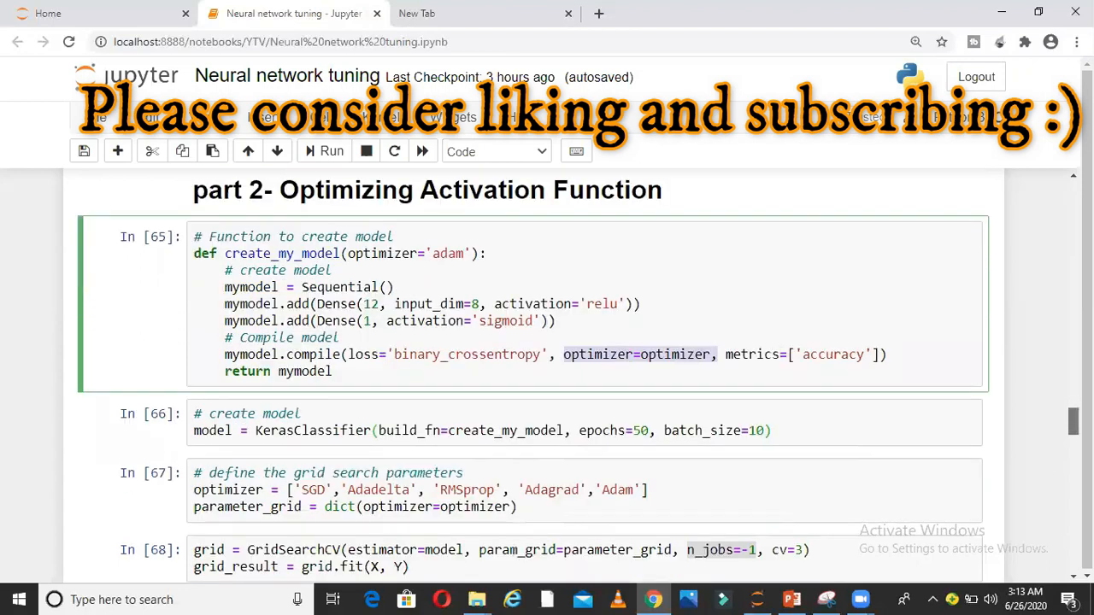
pyautogui.scroll(-3)
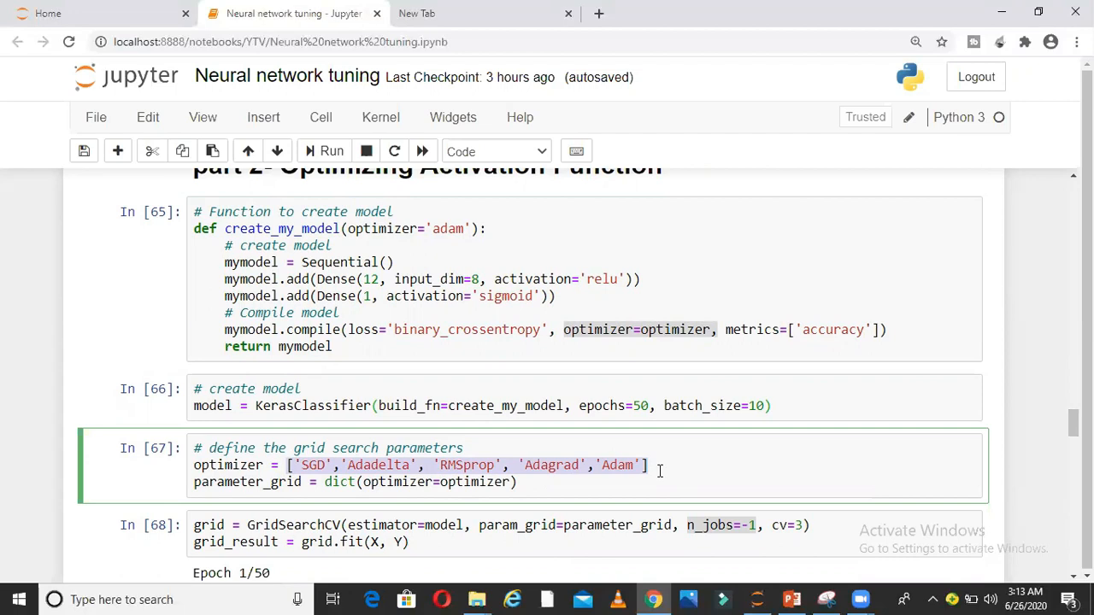
pyautogui.moveTo(246, 481)
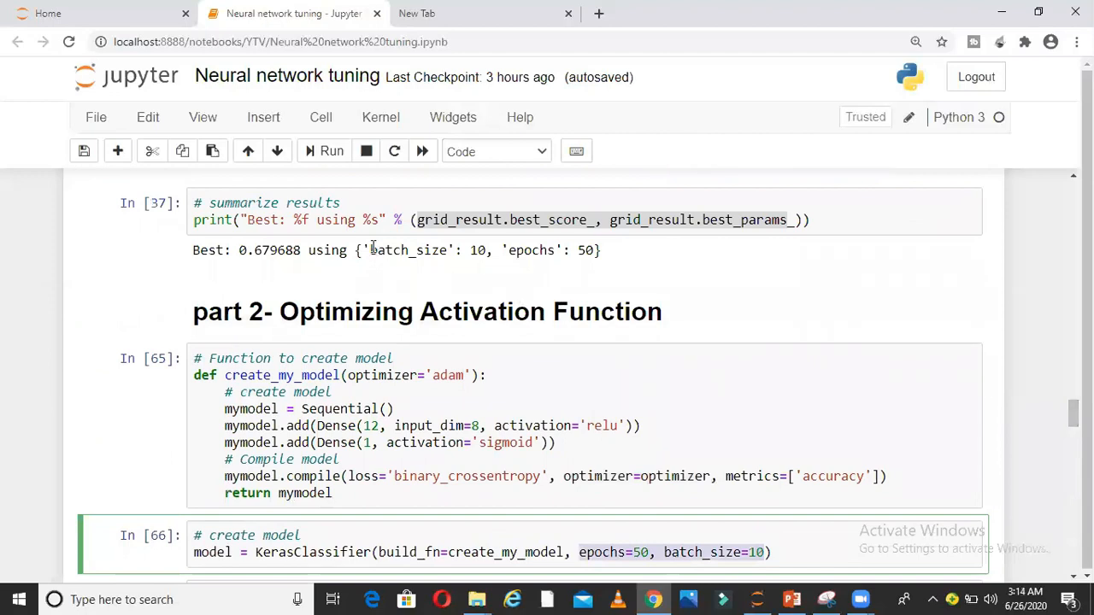
pyautogui.moveTo(369, 250); pyautogui.dragTo(594, 249)
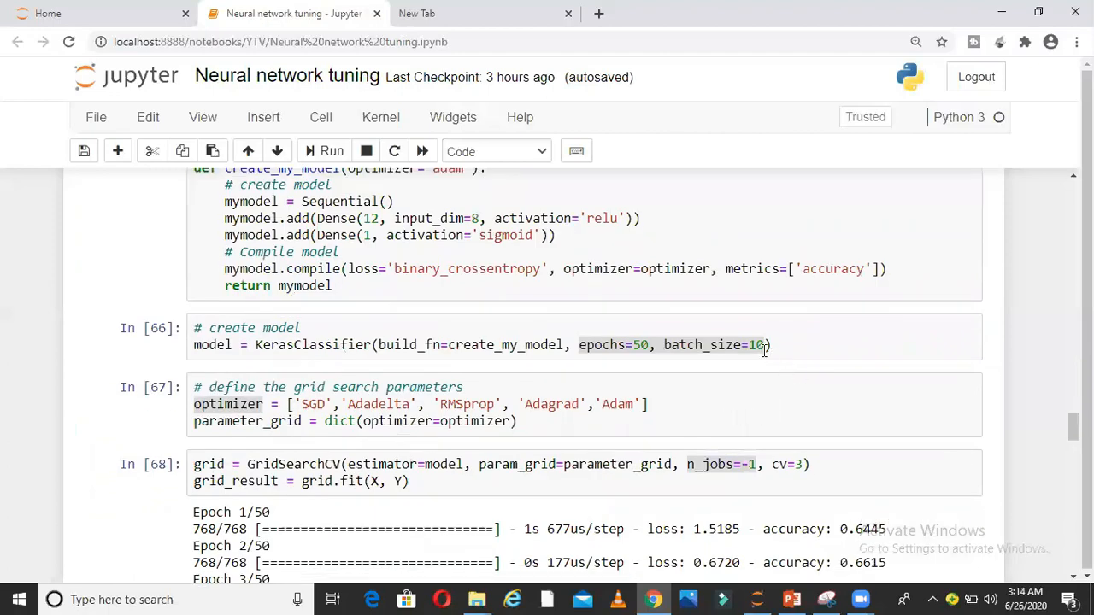
# - Highlight create_my_model and the optimizer list: SGD, Adadelta, RMSprop, Adagrad, Adam
pyautogui.click(496, 344)
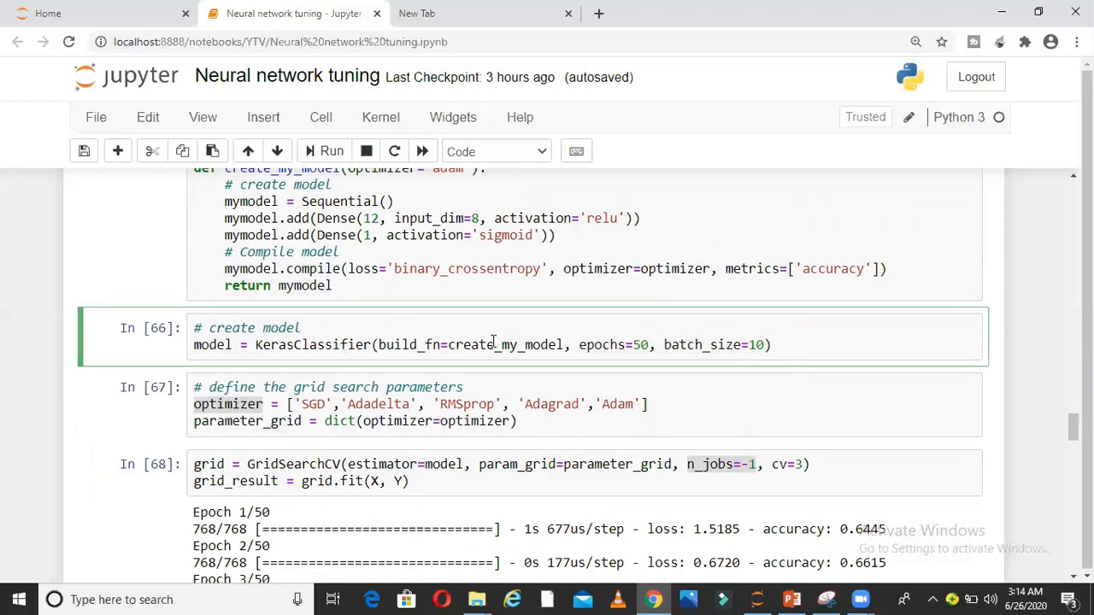
pyautogui.doubleClick(408, 345)
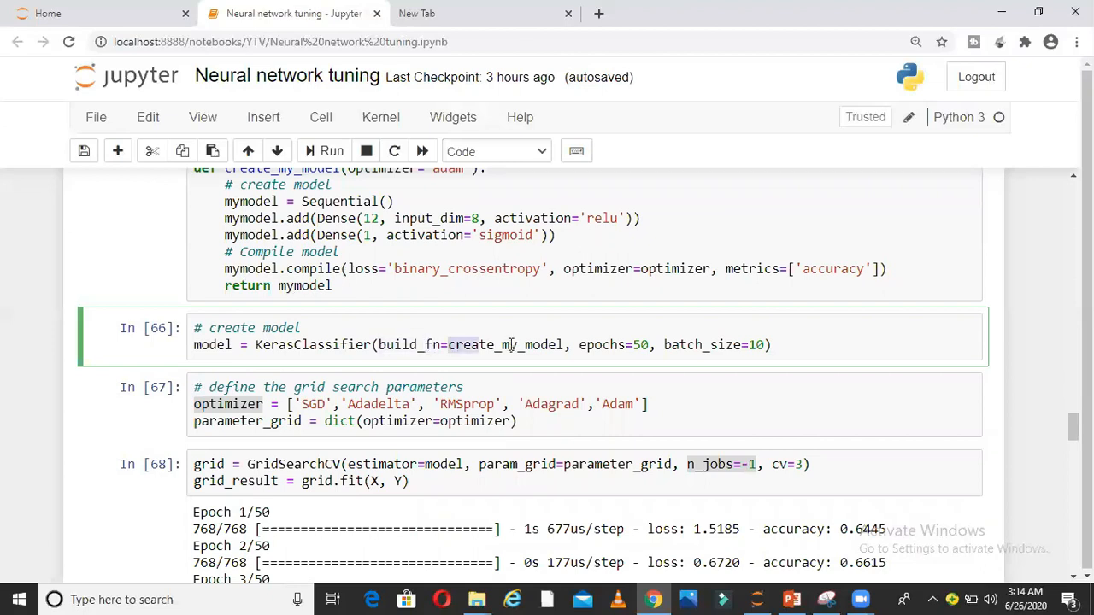
pyautogui.doubleClick(507, 345)
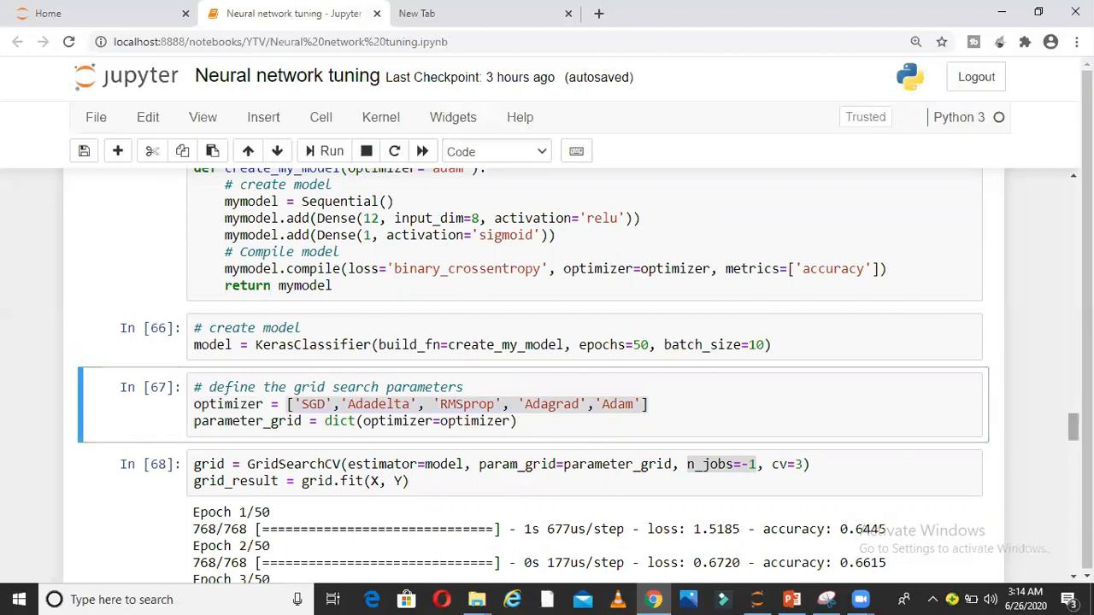
# - Scroll the optimizer search output and highlight 'Best: 0.680990 using SGD'
pyautogui.scroll(-3)
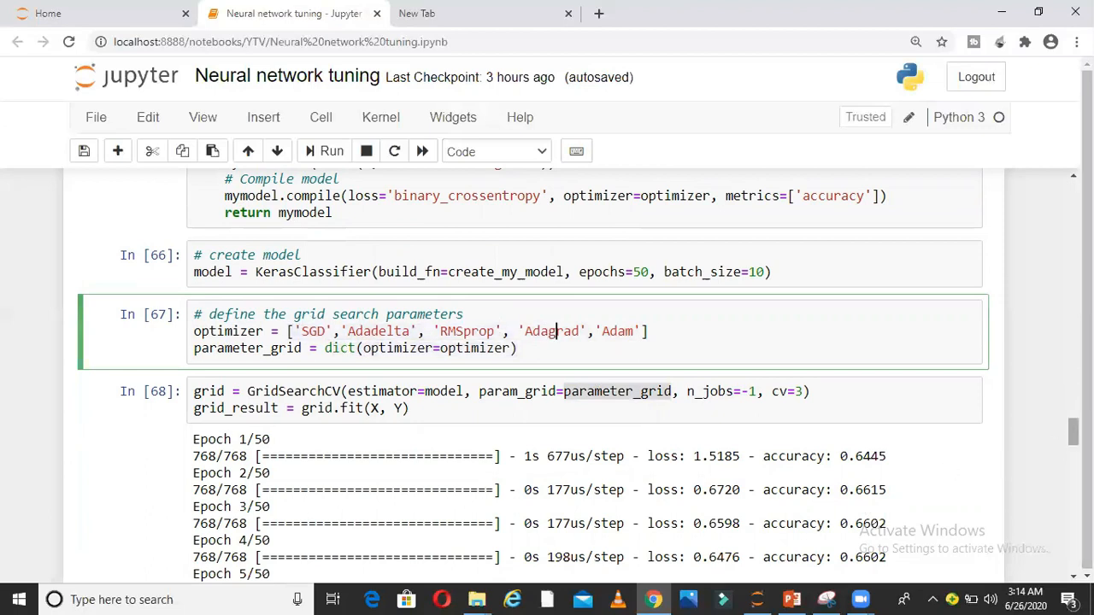
pyautogui.scroll(-3)
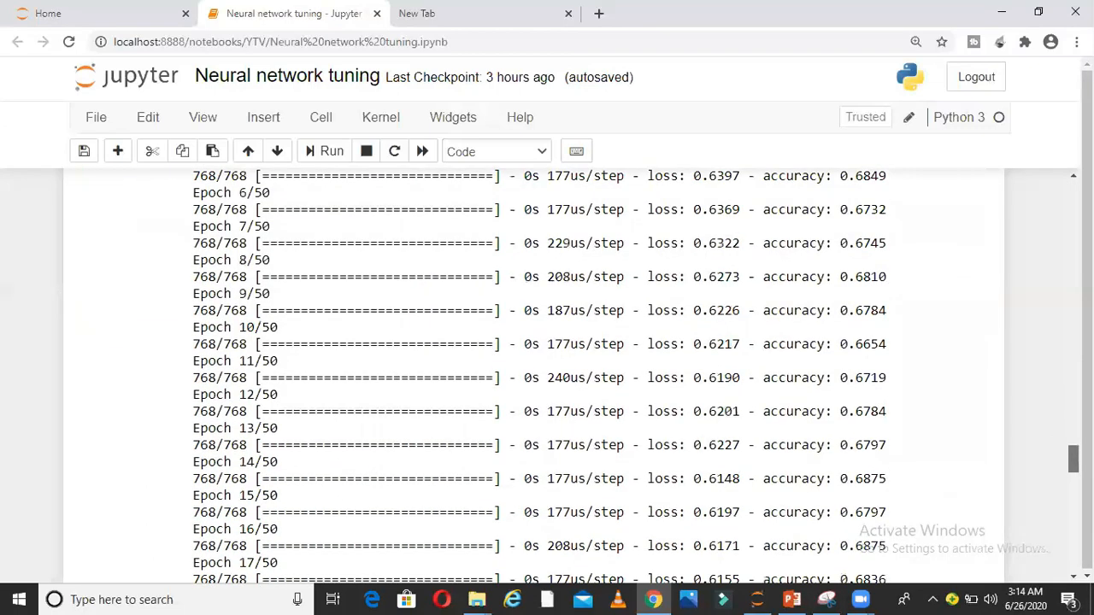
pyautogui.scroll(-3)
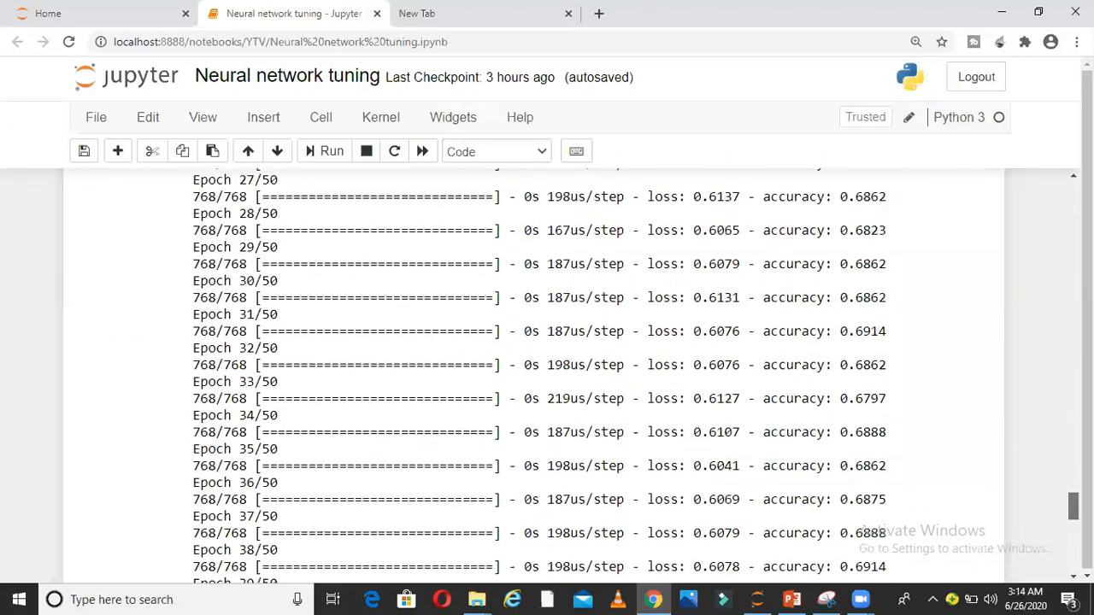
pyautogui.scroll(-3)
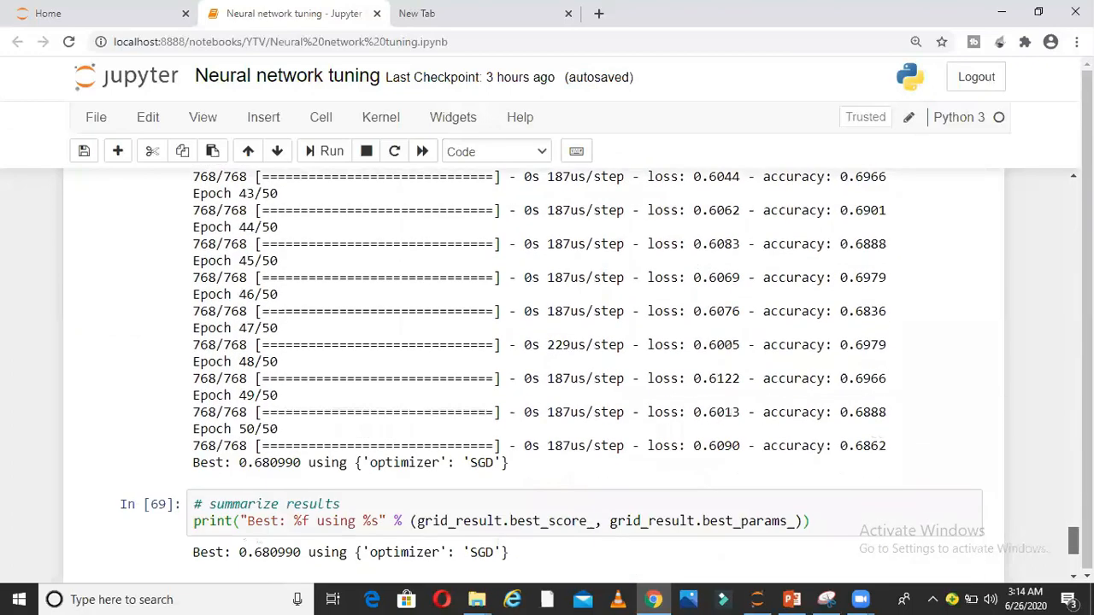
pyautogui.scroll(-3)
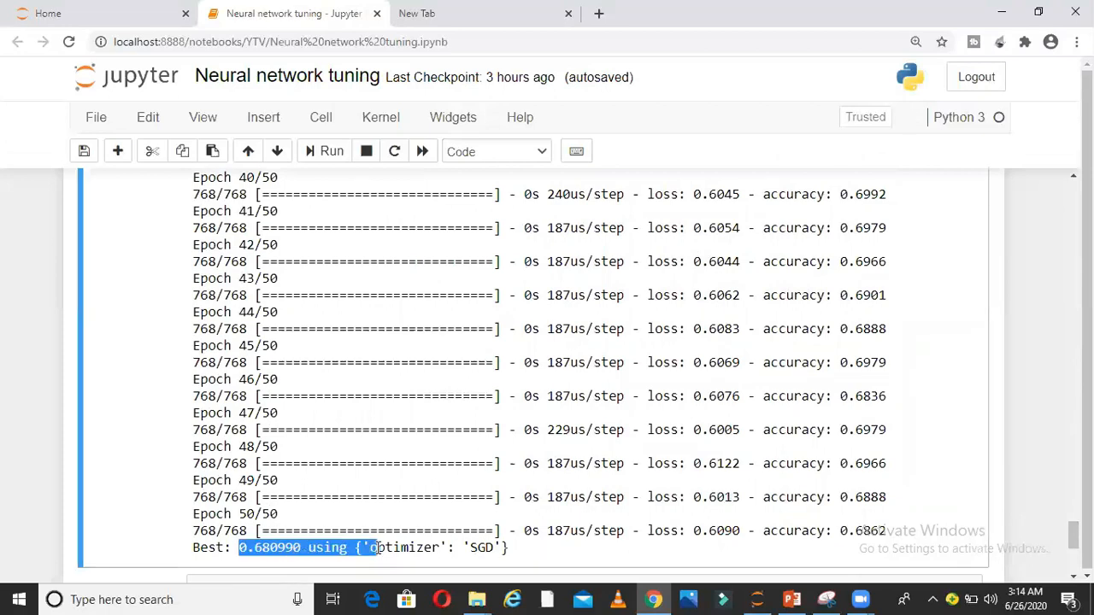
pyautogui.moveTo(372, 548); pyautogui.dragTo(507, 547)
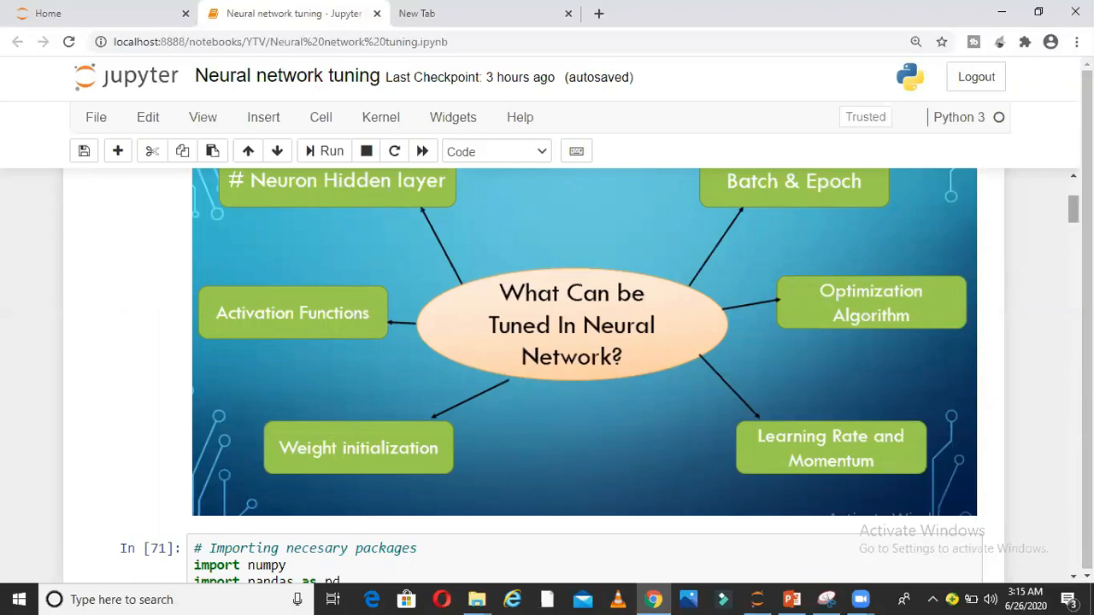
# - Scroll past cell In [69] to the 'How can you improve accuracy of the model?' heading
pyautogui.scroll(-3)
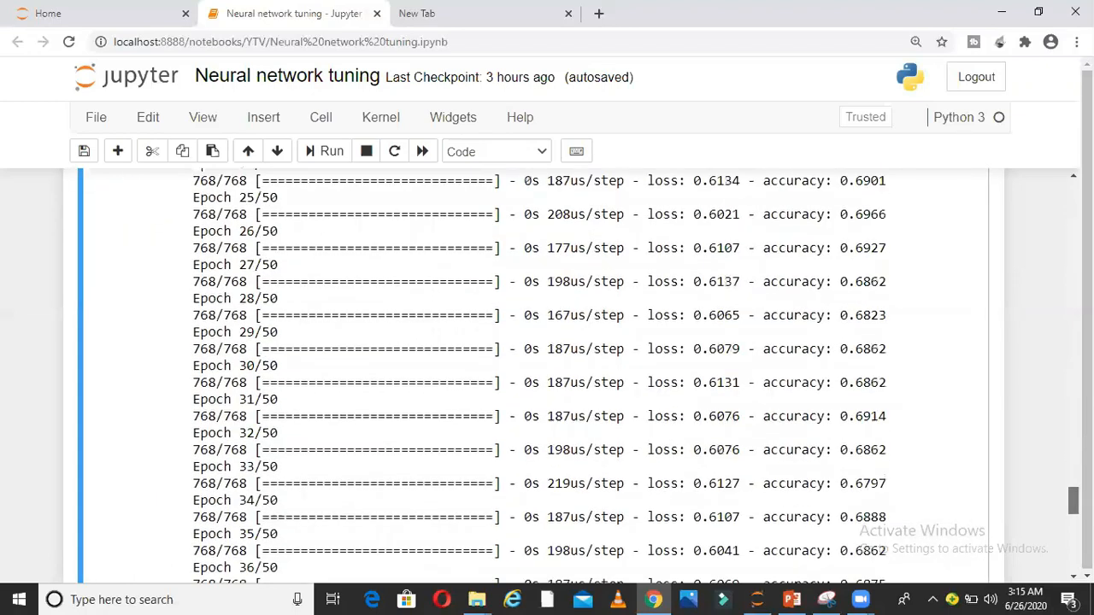
pyautogui.scroll(-3)
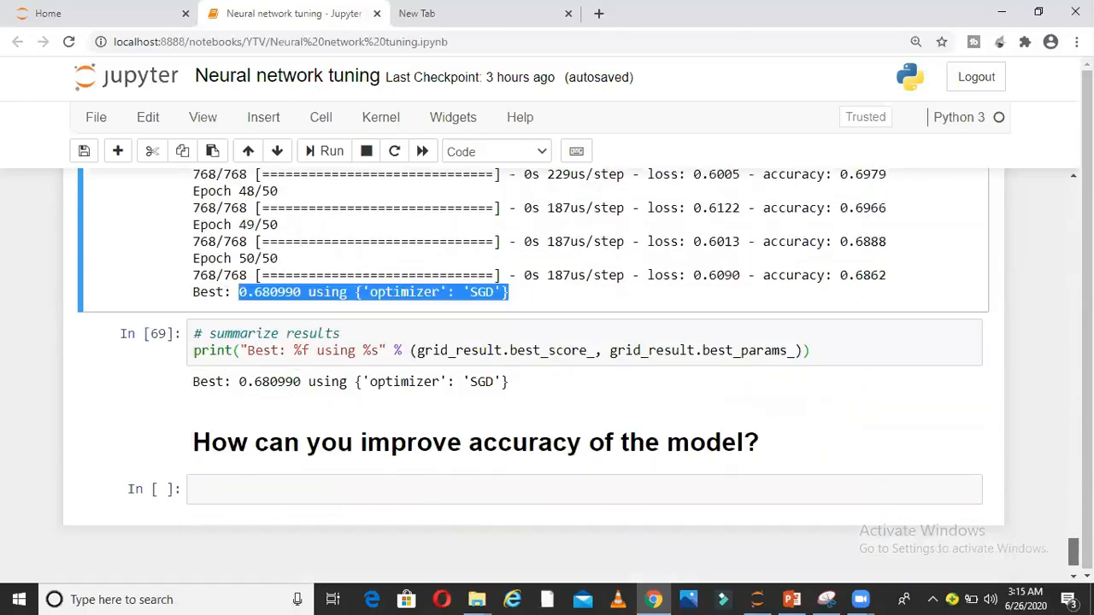